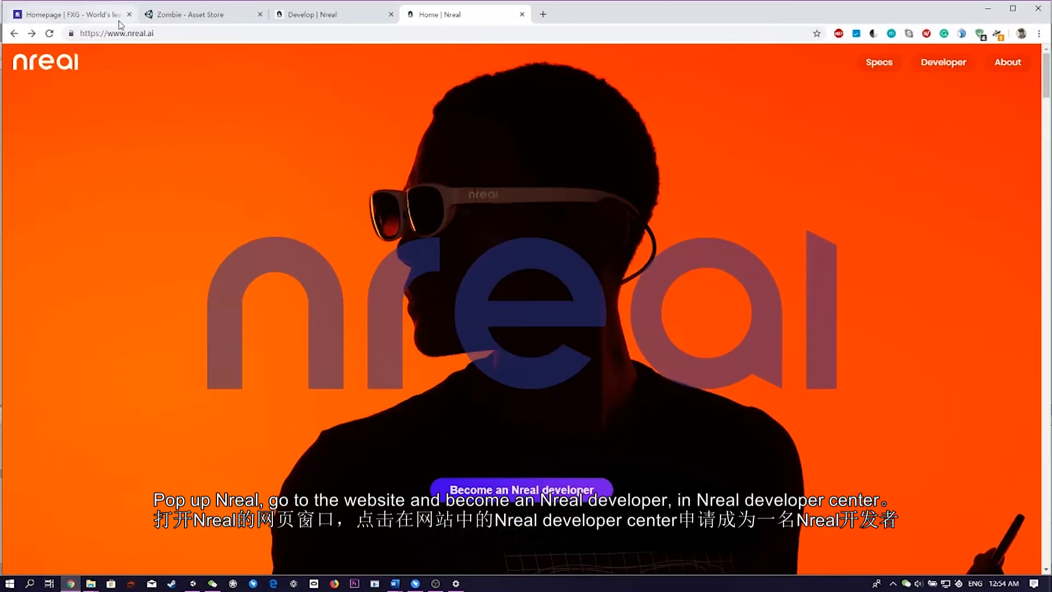
- Go from nreal.ai to the Nreal Developer Center and browse down to the Quickstart for Android guide
left_click(521, 489)
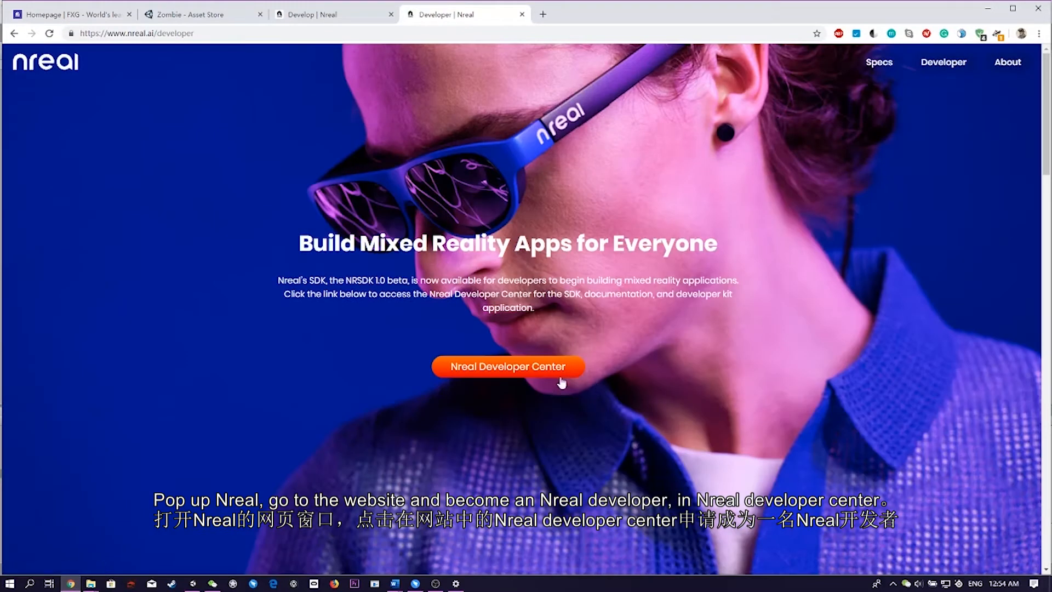
left_click(507, 366)
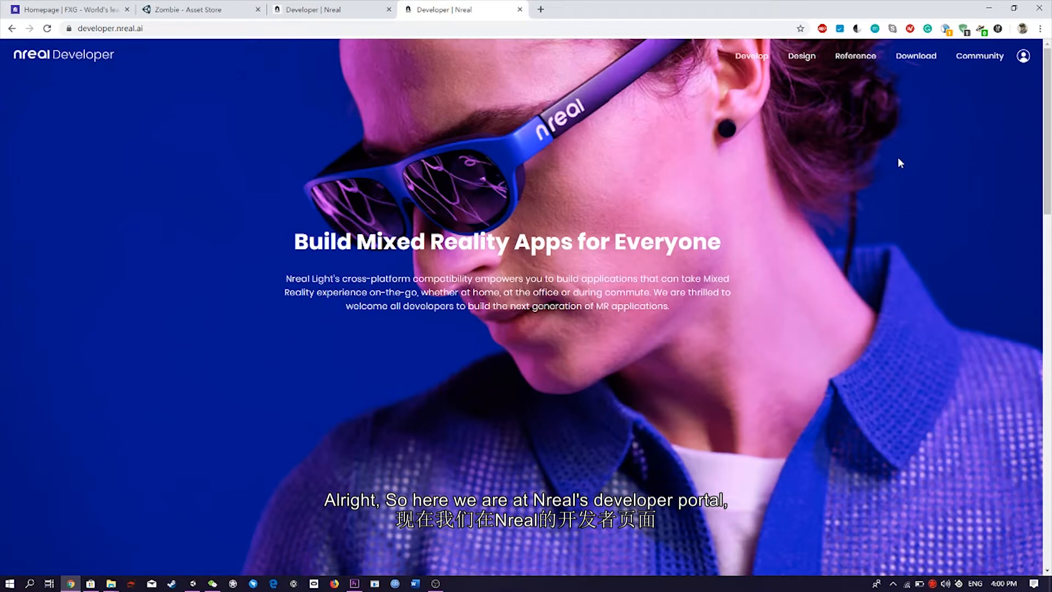
scroll("down", 3)
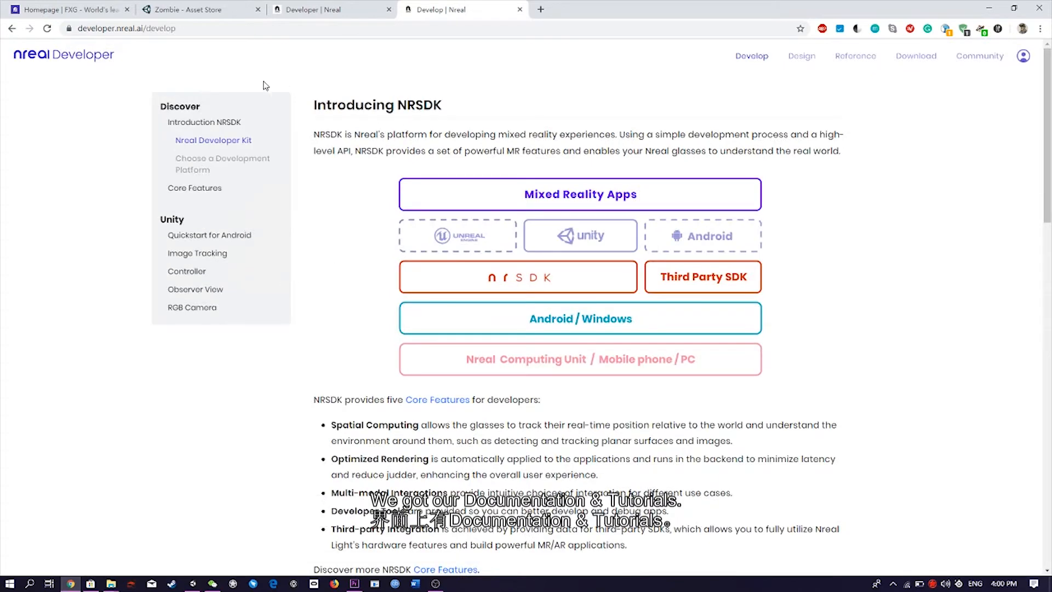
mouse_move(214, 116)
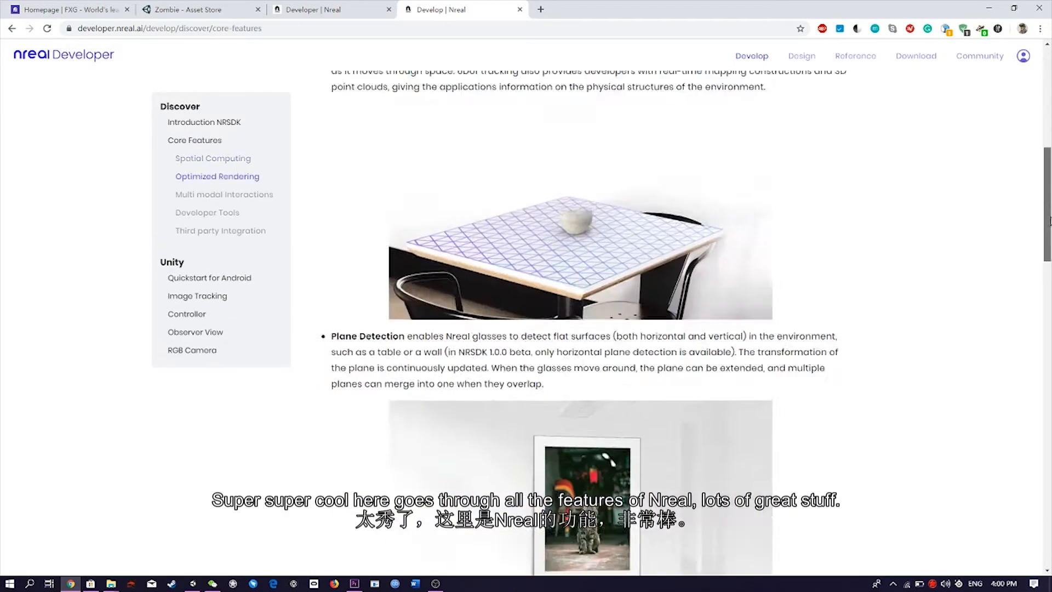
scroll("down", 3)
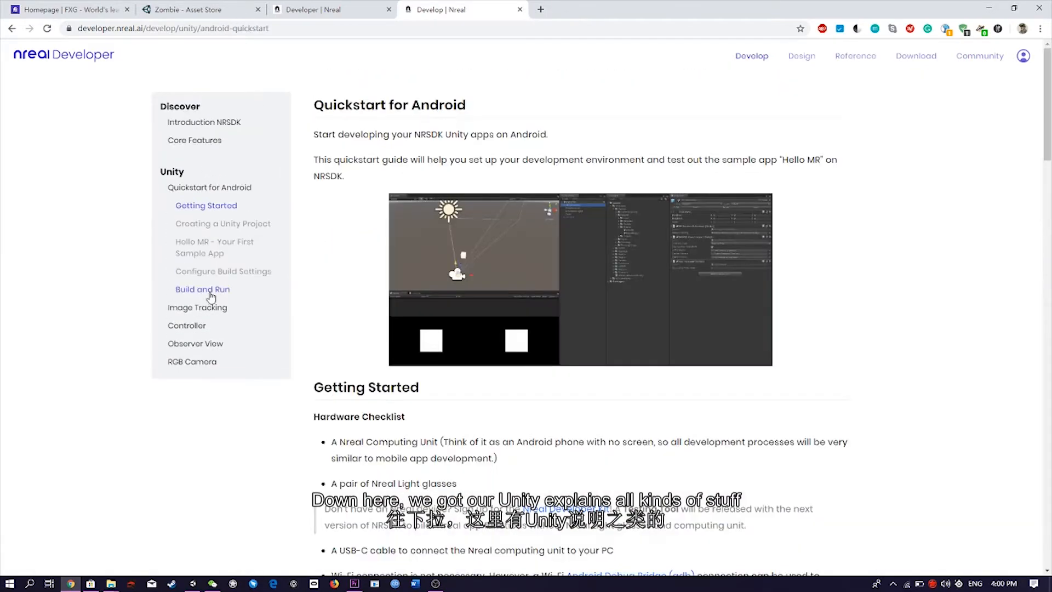
scroll("down", 3)
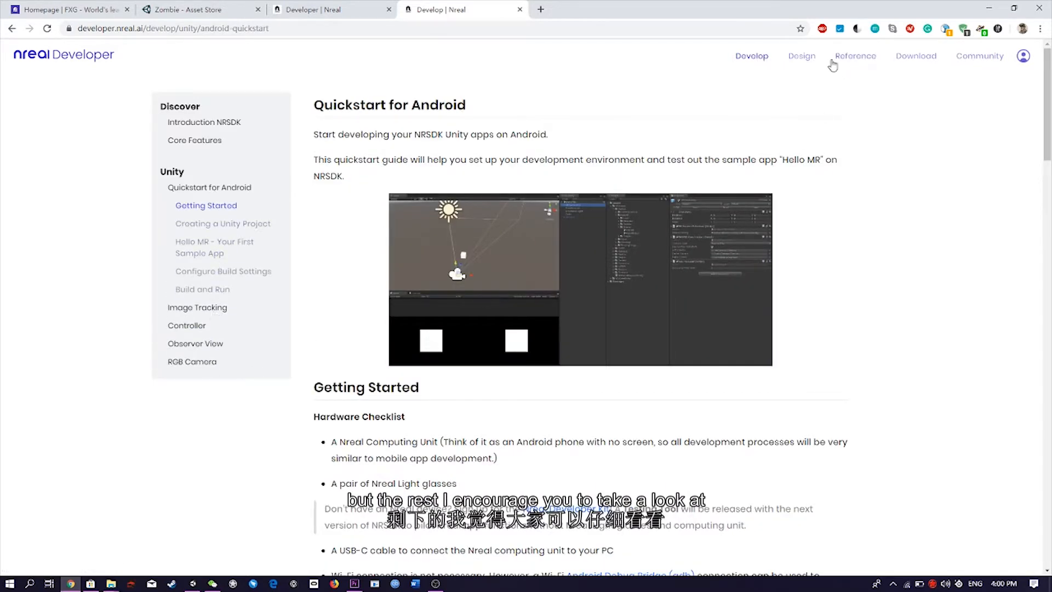
- Browse the Design Guide down through Displaying to the Nreal Light 3 DoF controller pages
left_click(801, 56)
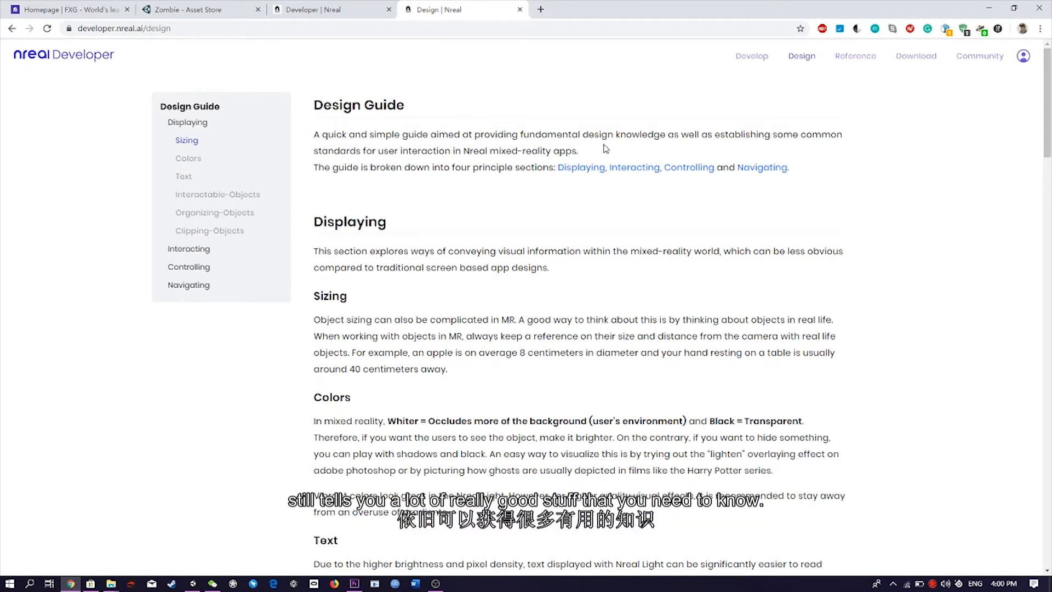
scroll("down", 3)
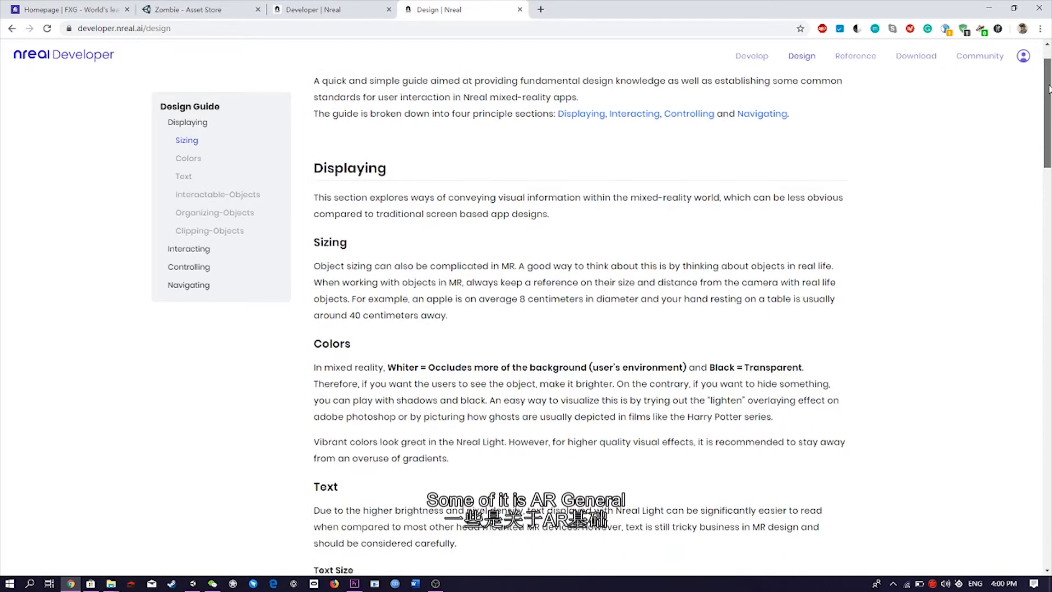
scroll("down", 3)
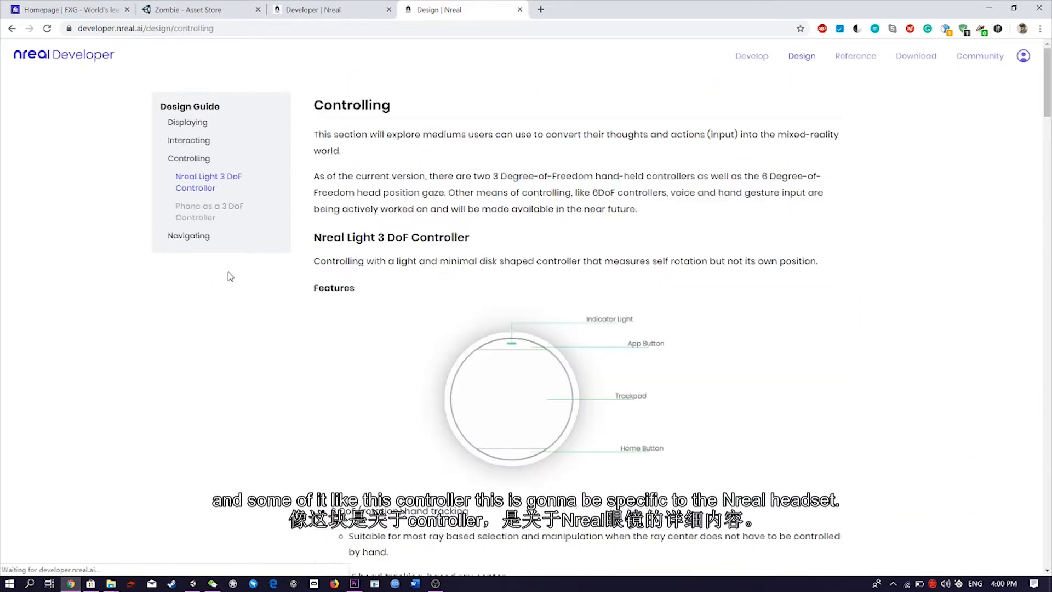
scroll("down", 3)
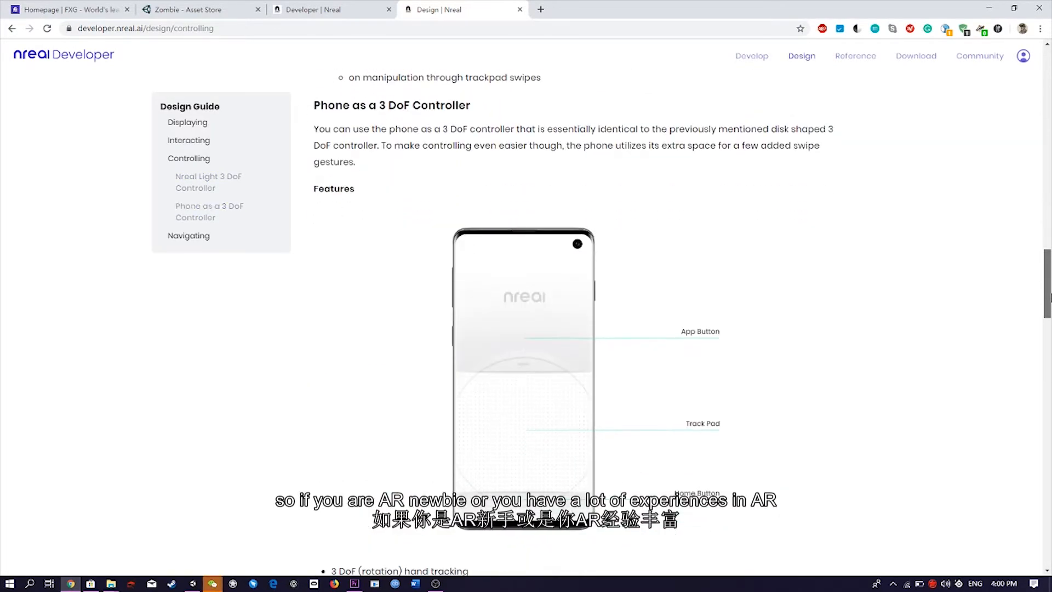
scroll("down", 3)
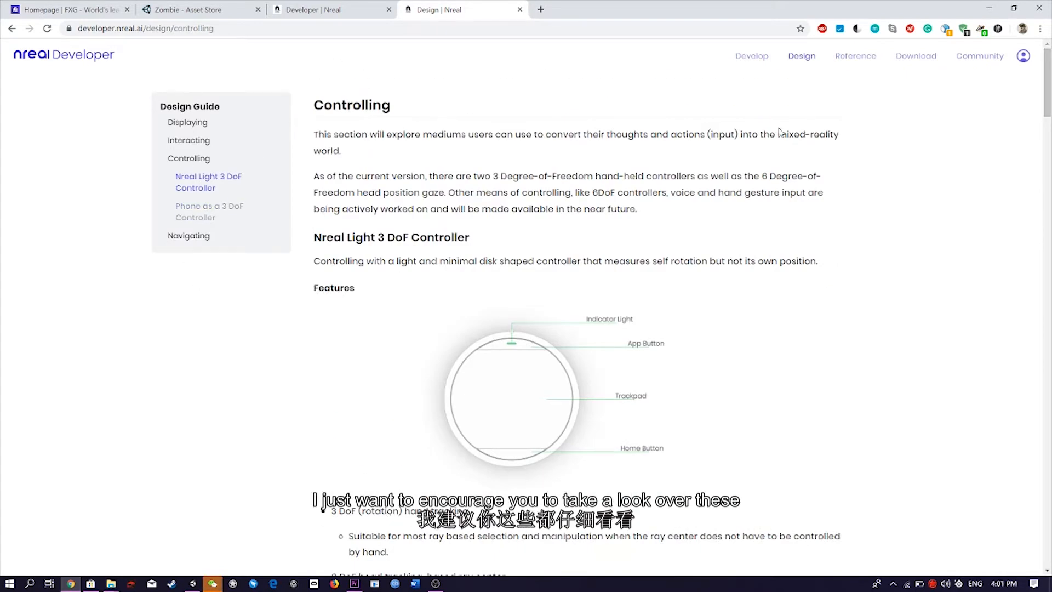
mouse_move(750, 56)
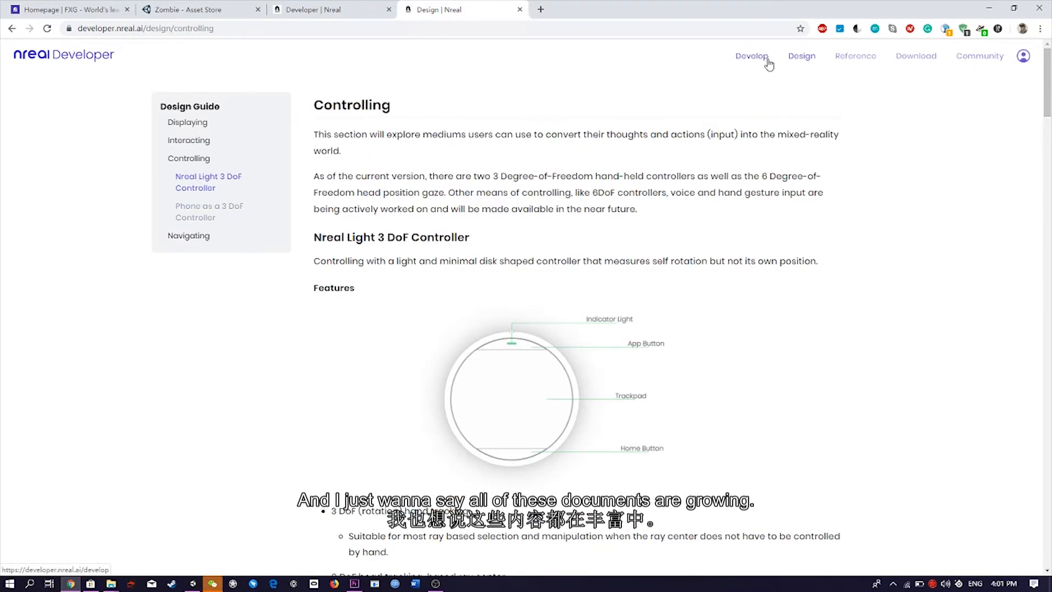
- Return to the Develop section showing the Introducing NRSDK page and Unity docs list
left_click(752, 56)
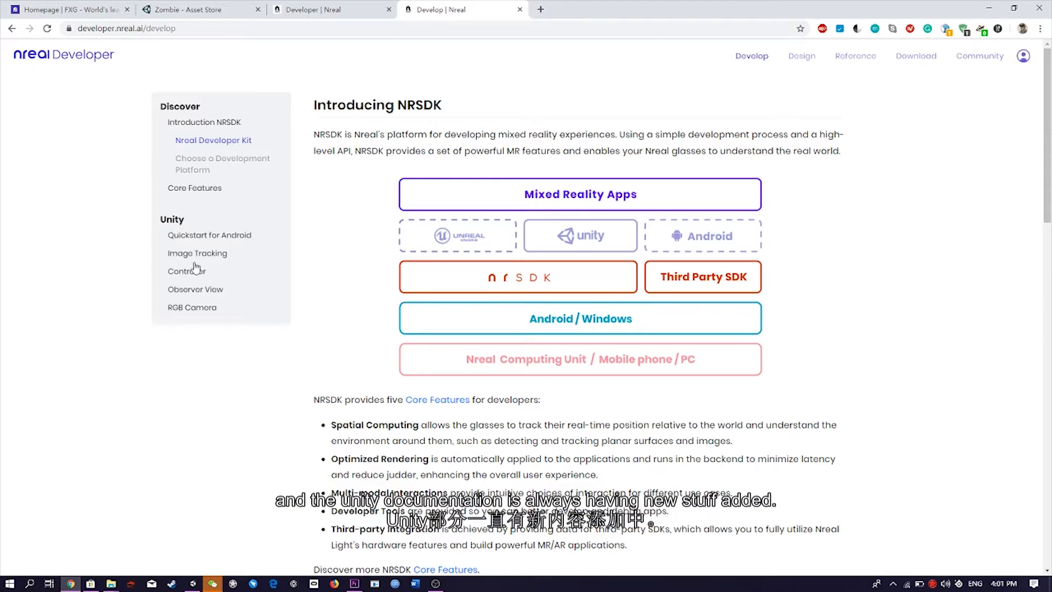
mouse_move(196, 288)
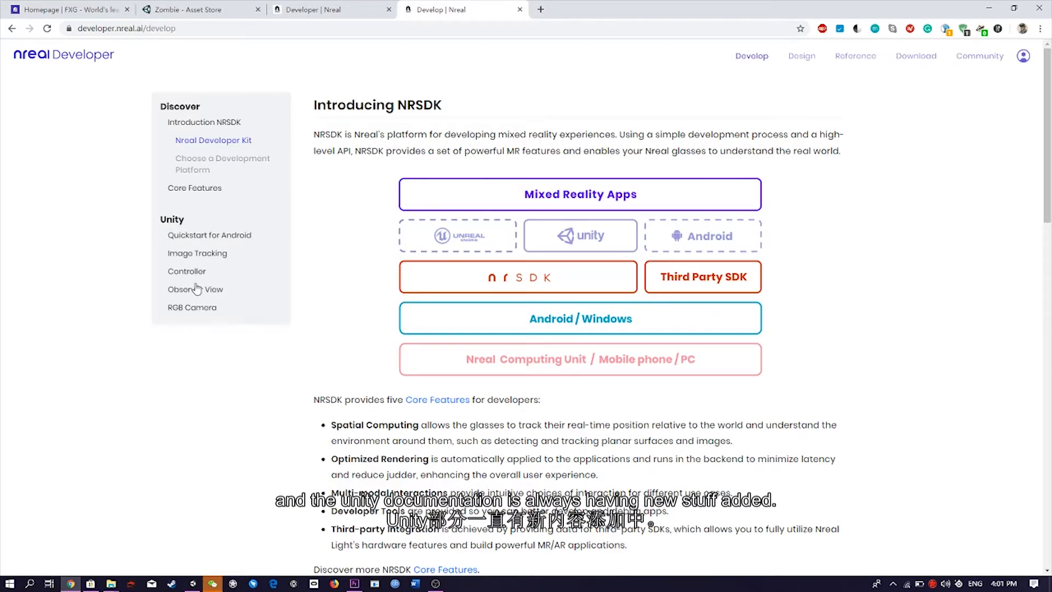
mouse_move(219, 282)
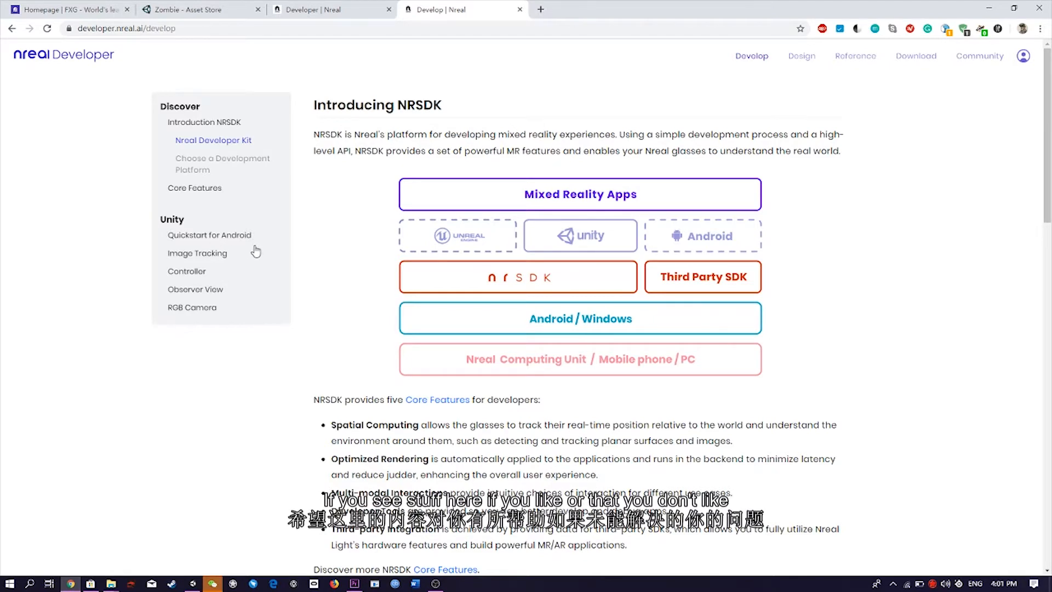
mouse_move(254, 238)
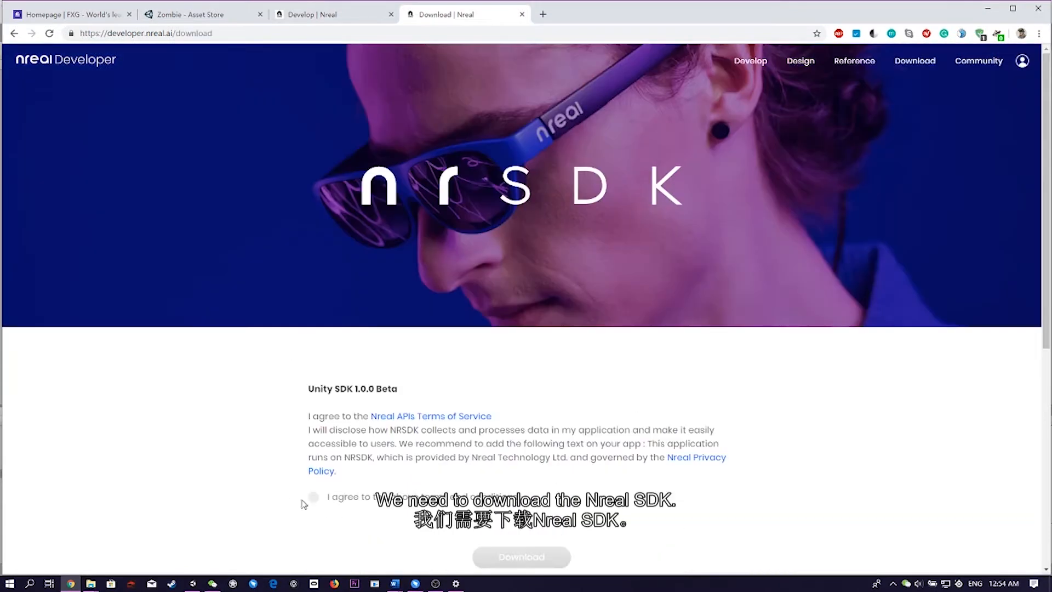
- Accept the SDK terms and open the downloaded NRSDKForUnity1.0.0.unitypackage from the Downloads folder
left_click(312, 497)
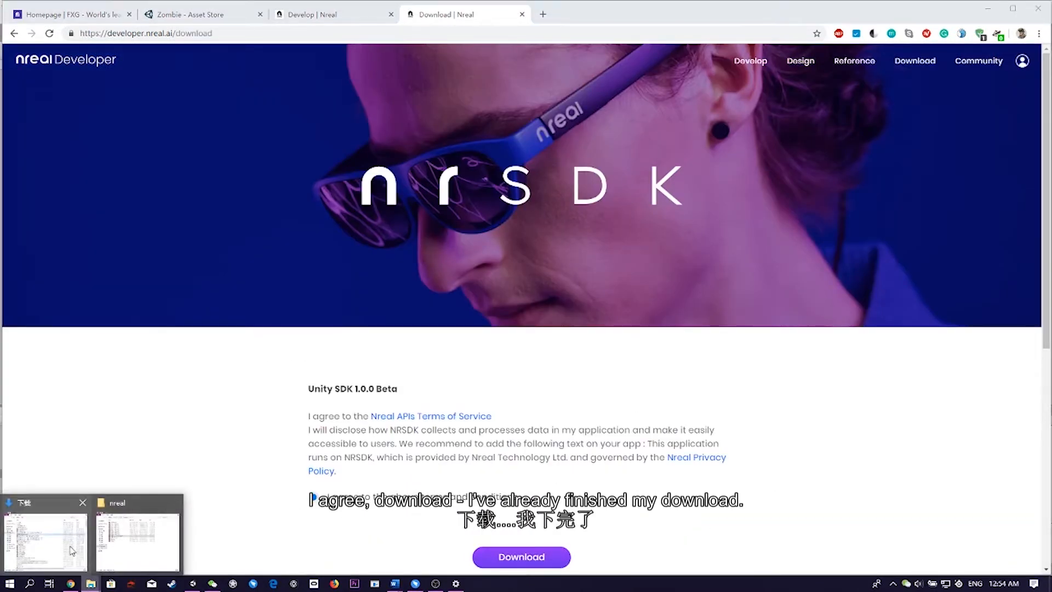
left_click(45, 540)
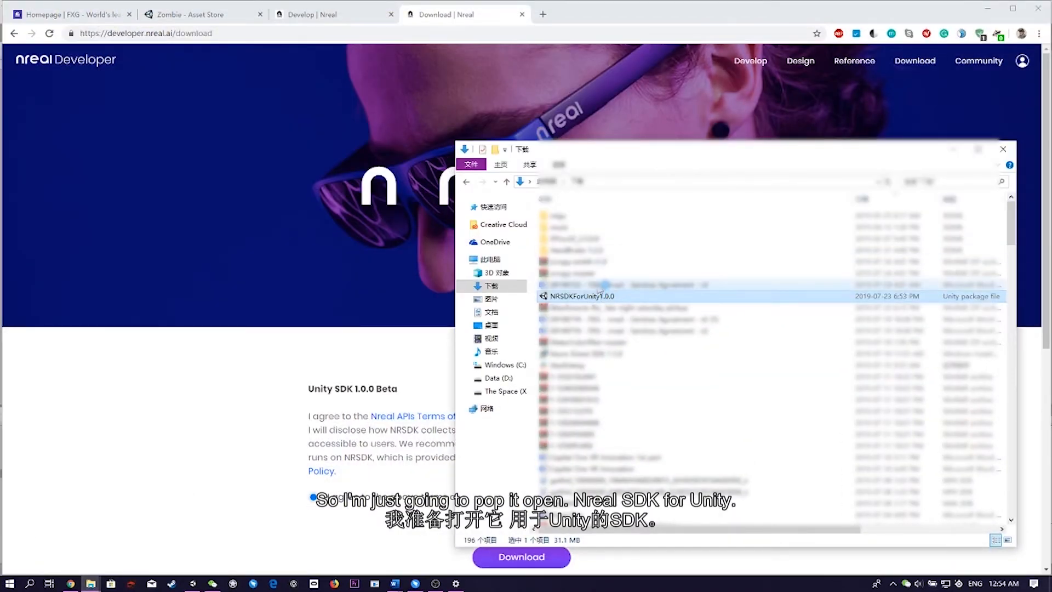
double_click(580, 296)
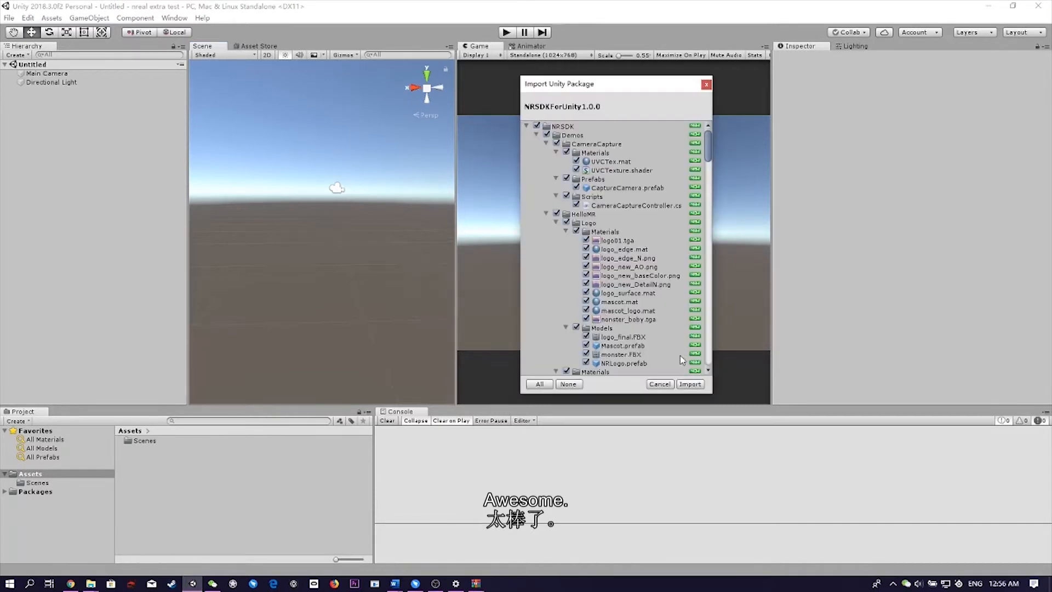
- Import the whole NRSDK package and select the NRCameraRig to inspect its components
left_click(689, 384)
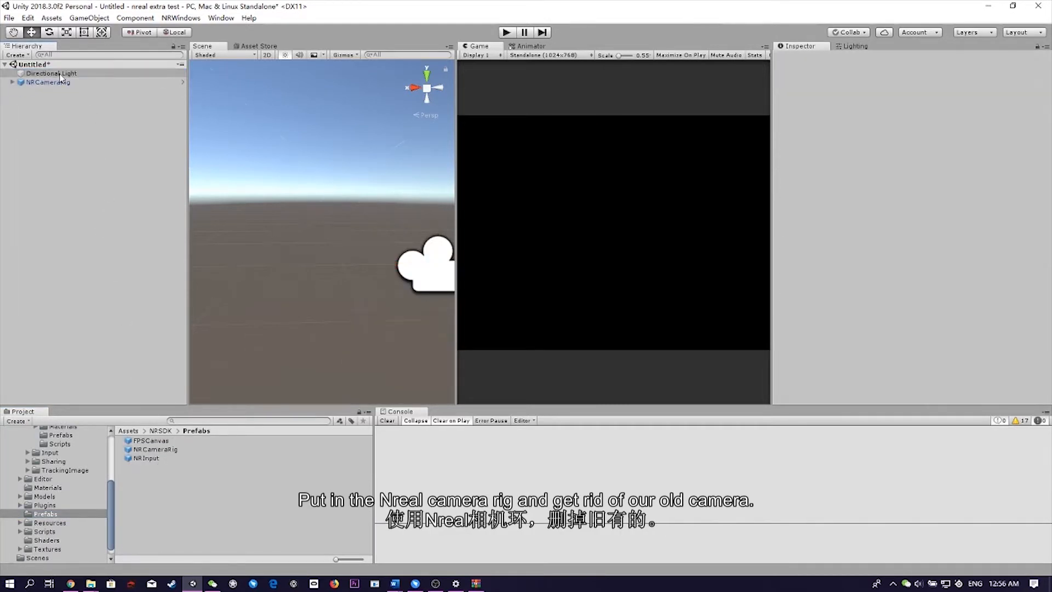
left_click(49, 82)
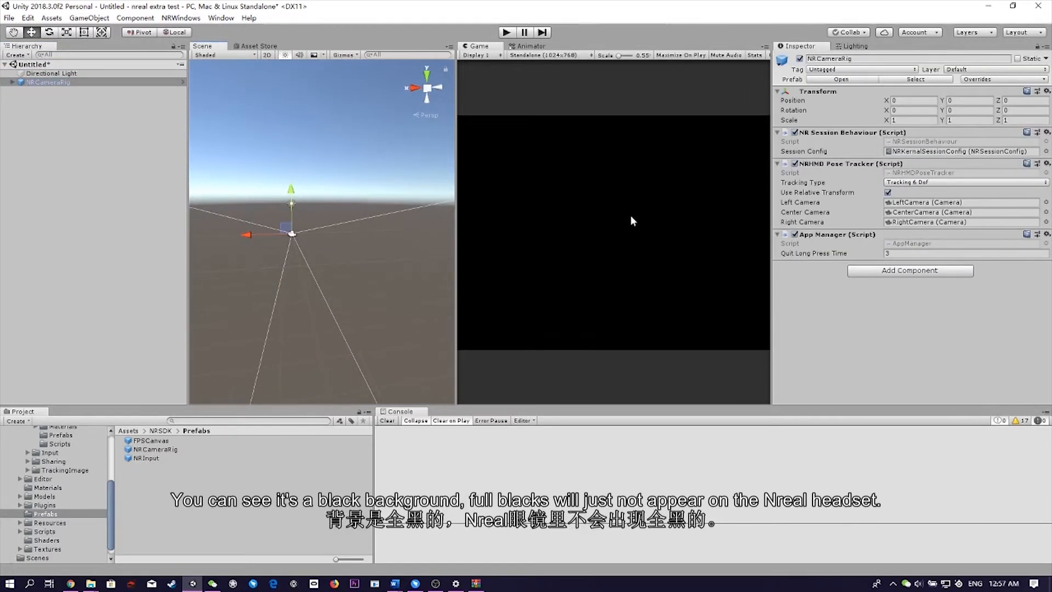
mouse_move(552, 221)
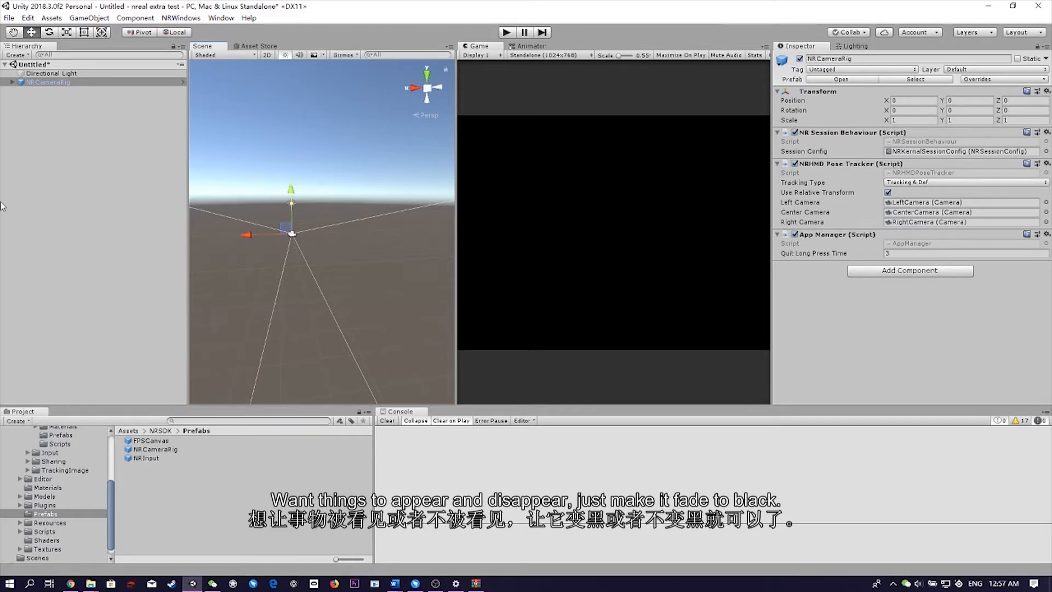
mouse_move(100, 133)
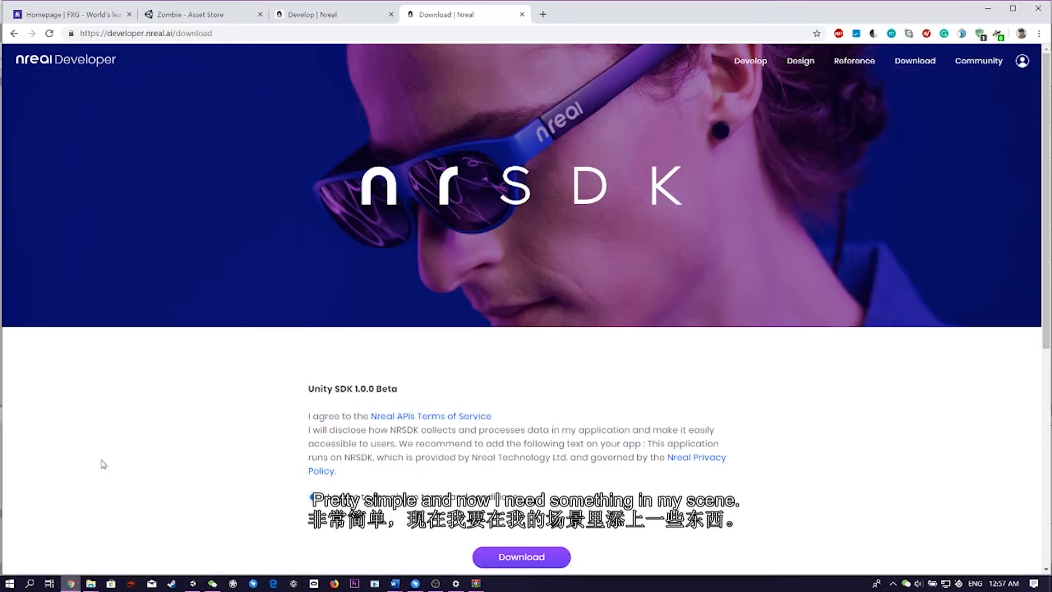
- Bring the Zombie asset from its Asset Store page into Unity
left_click(201, 14)
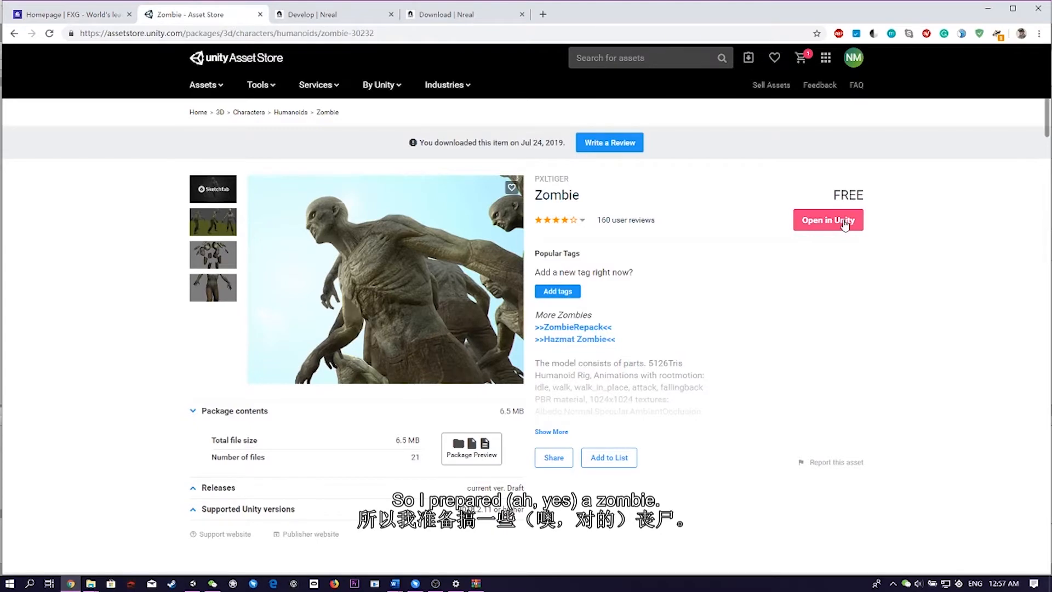
left_click(827, 220)
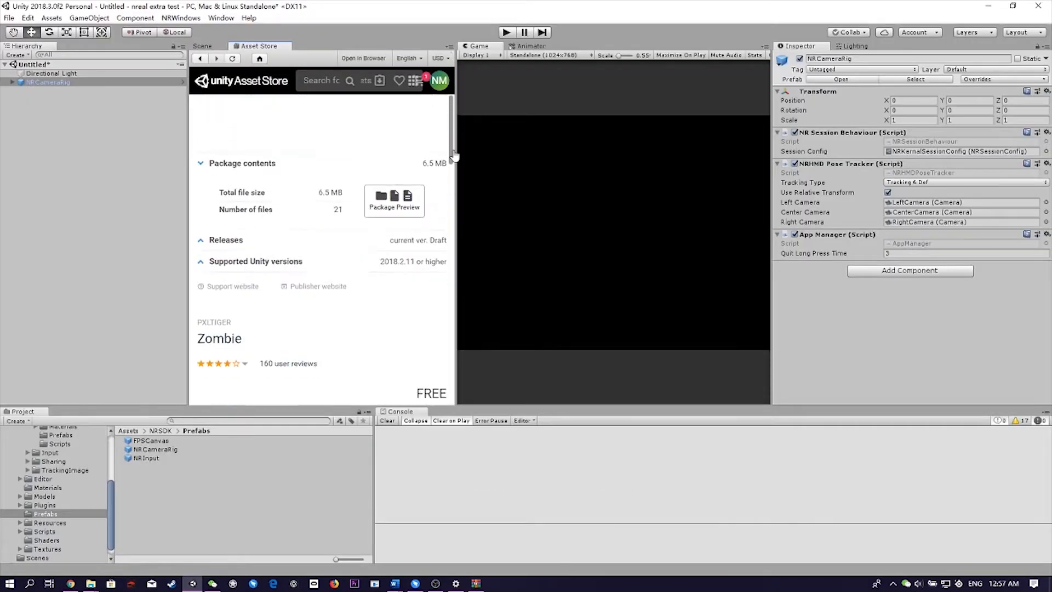
scroll("down", 3)
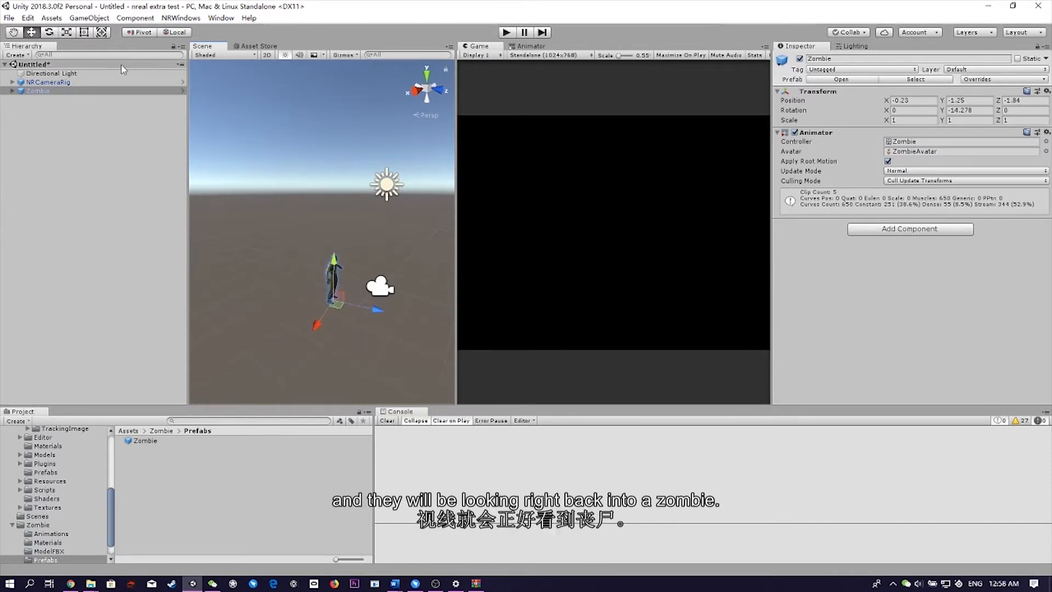
- Select the Zombie and rotate it so it faces the camera rig
left_click(49, 83)
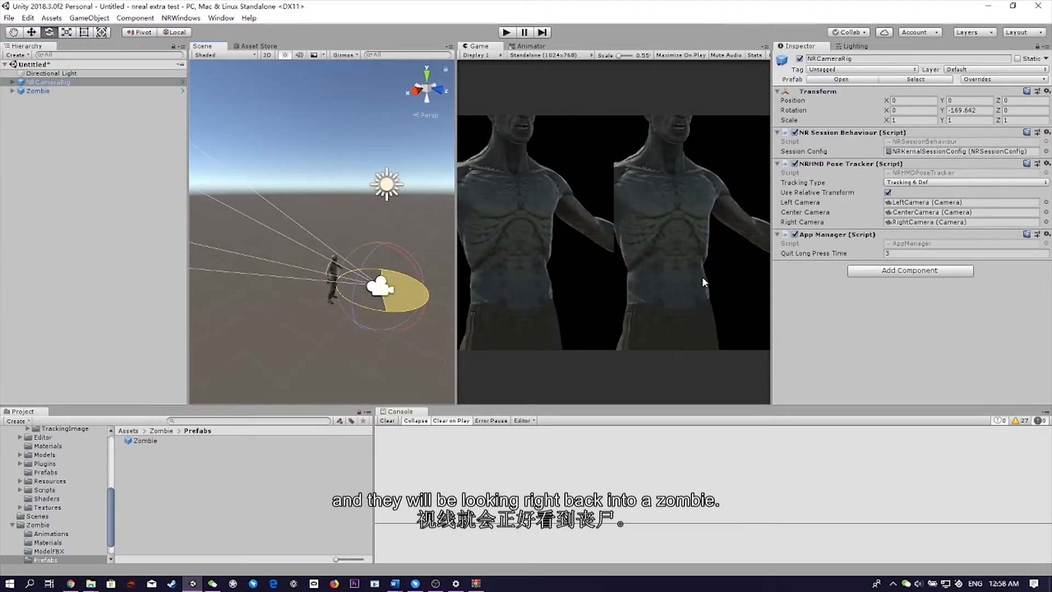
left_click(38, 91)
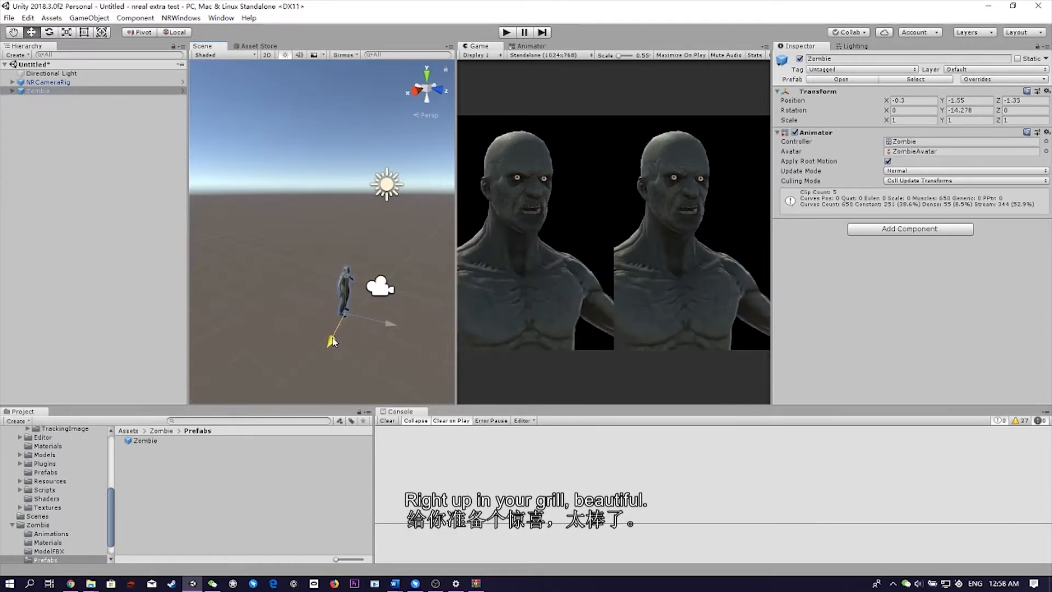
left_click_drag(342, 328, 359, 347)
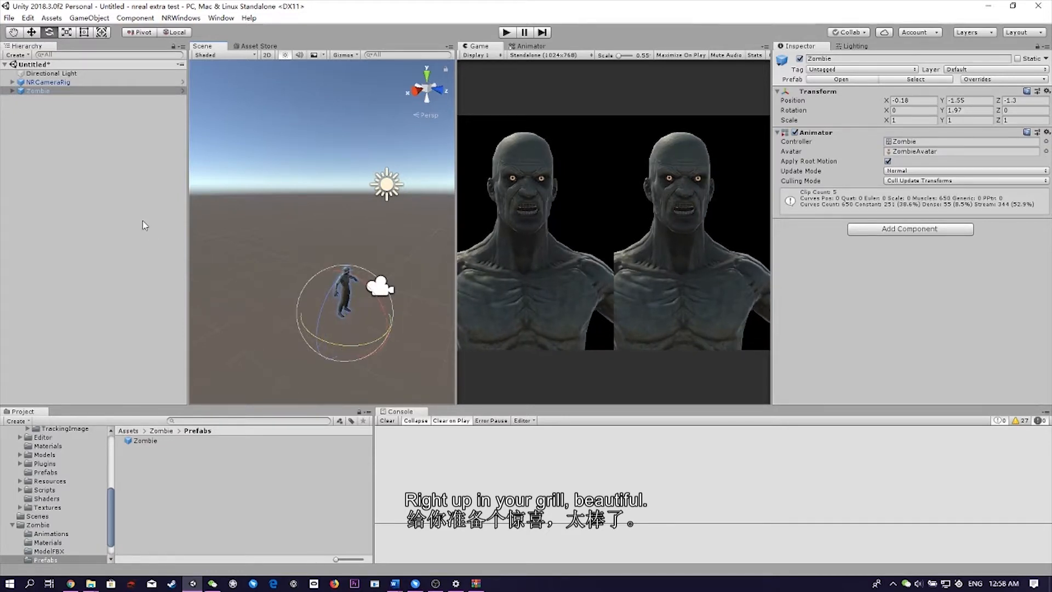
- Reset the NRCameraRig rotation to 0
left_click(48, 83)
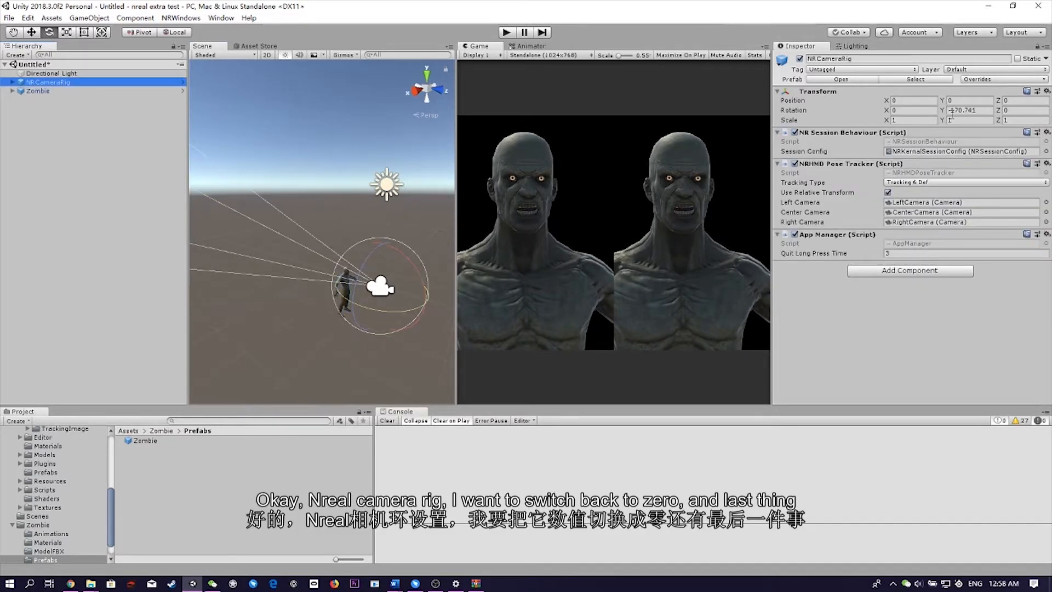
type("0")
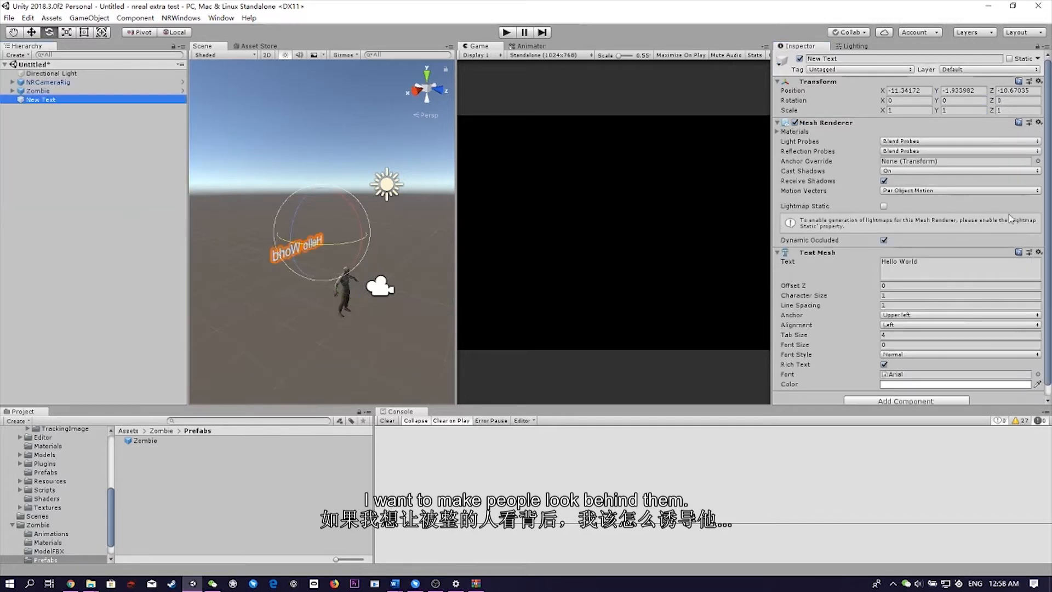
- Write WATCH OUT BEHIND YOU into the 3D text and set its Alignment to Center
left_click(939, 261)
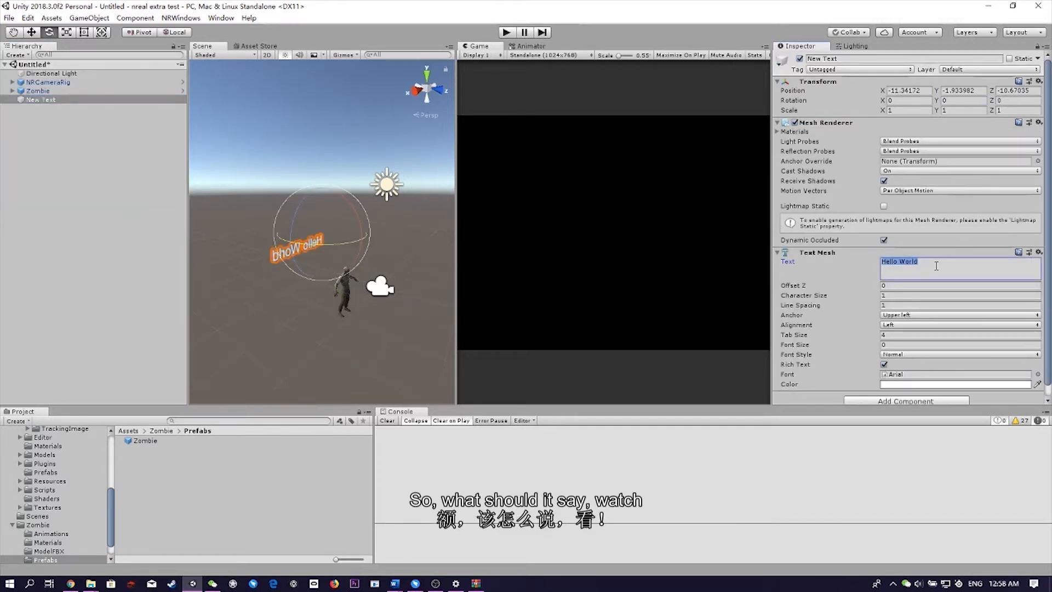
type("WATCH")
left_click(905, 90)
type("-0.23")
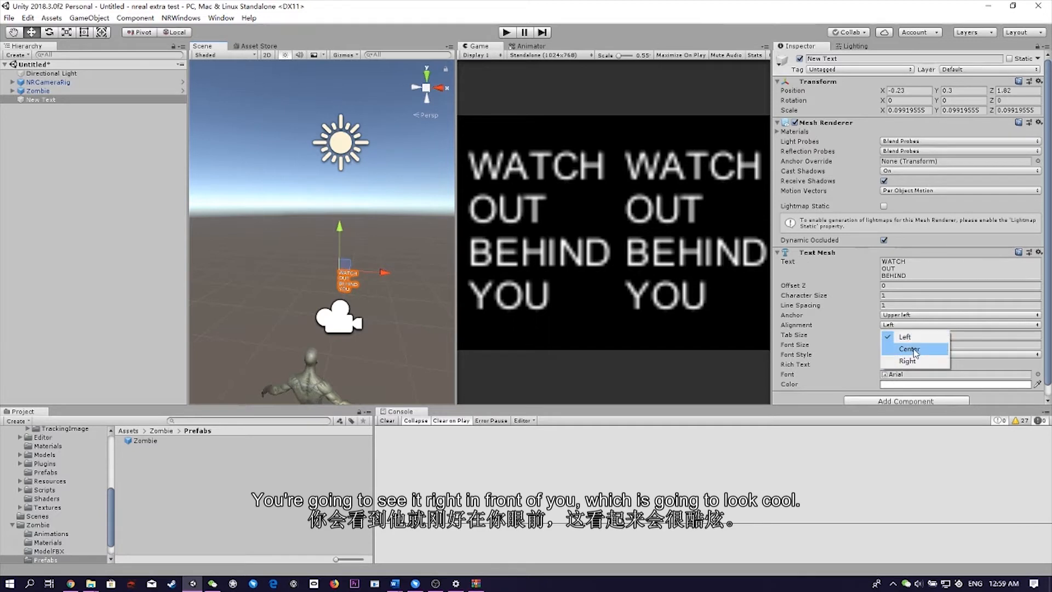
left_click(909, 348)
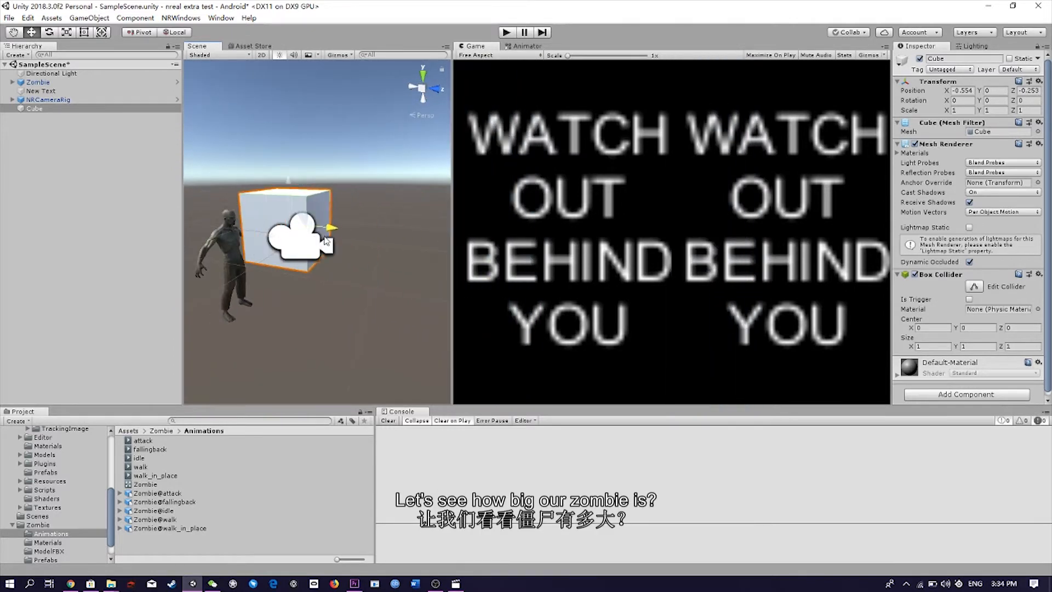
- Place a temporary cube beside the zombie to gauge its size
left_click_drag(288, 237, 252, 275)
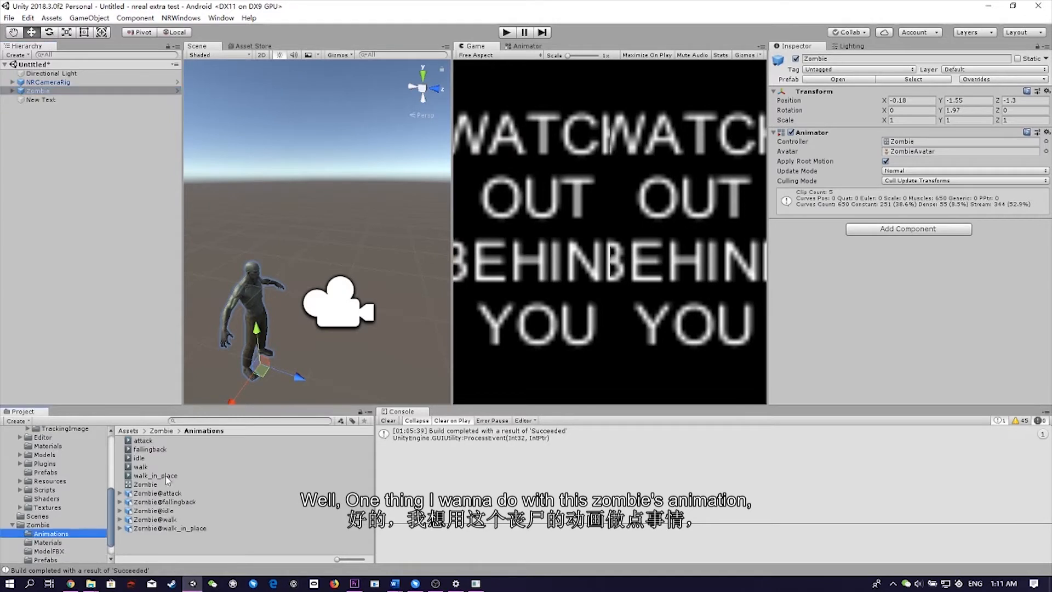
- In the Zombie animator controller graph, select the idle to walk_in_place transition for deletion
left_click(144, 483)
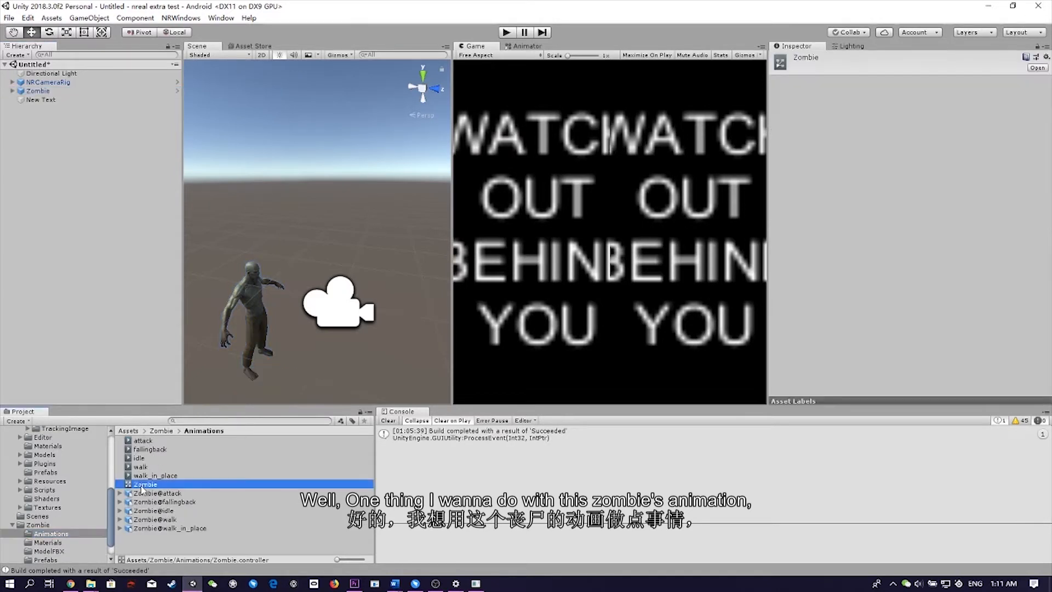
left_click(528, 46)
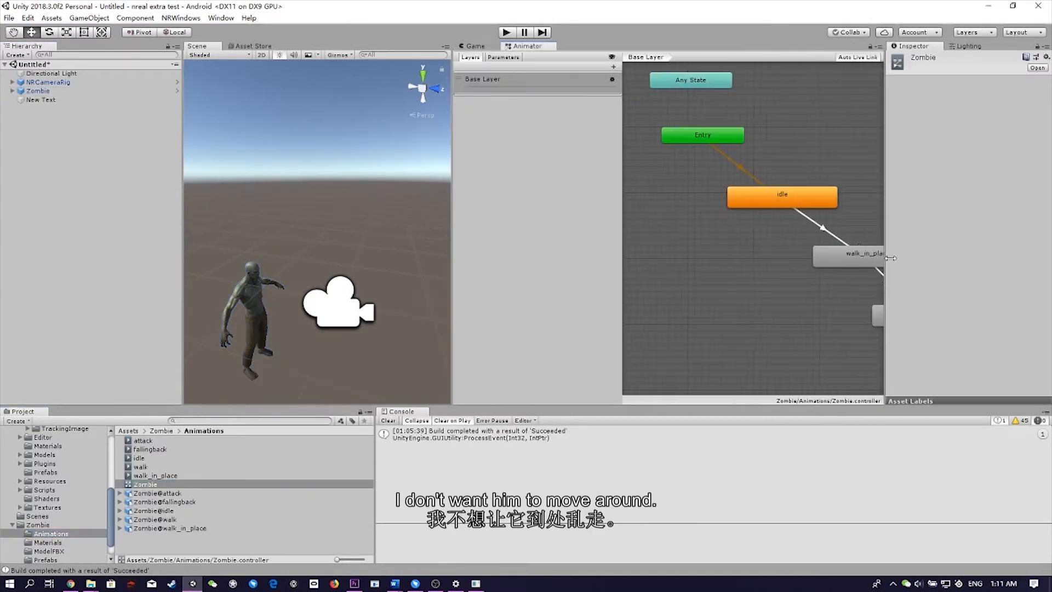
left_click(782, 196)
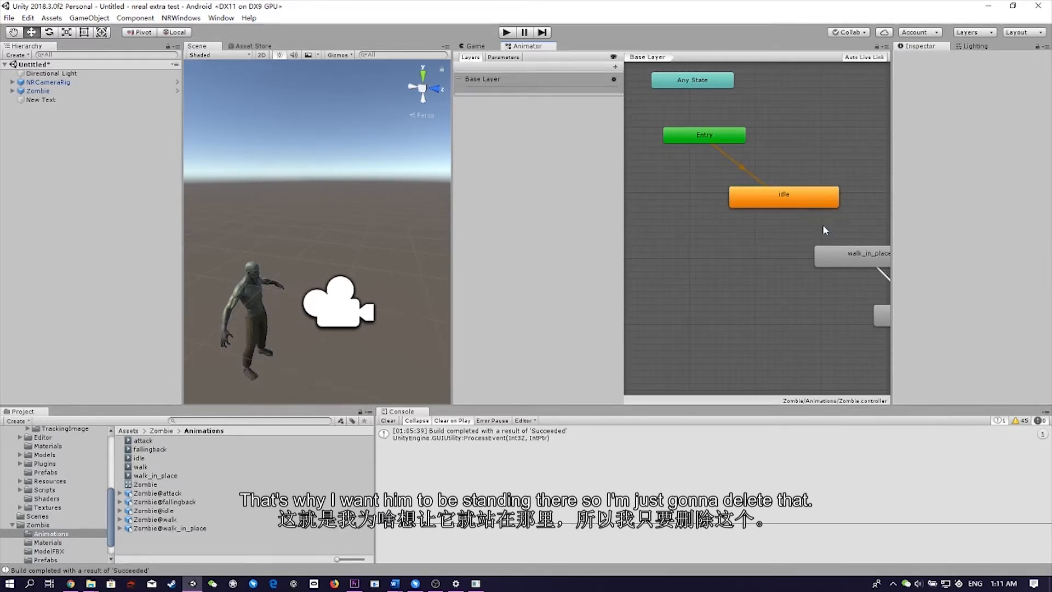
- Add an empty GameObject to the scene from the GameObject menu
left_click(475, 46)
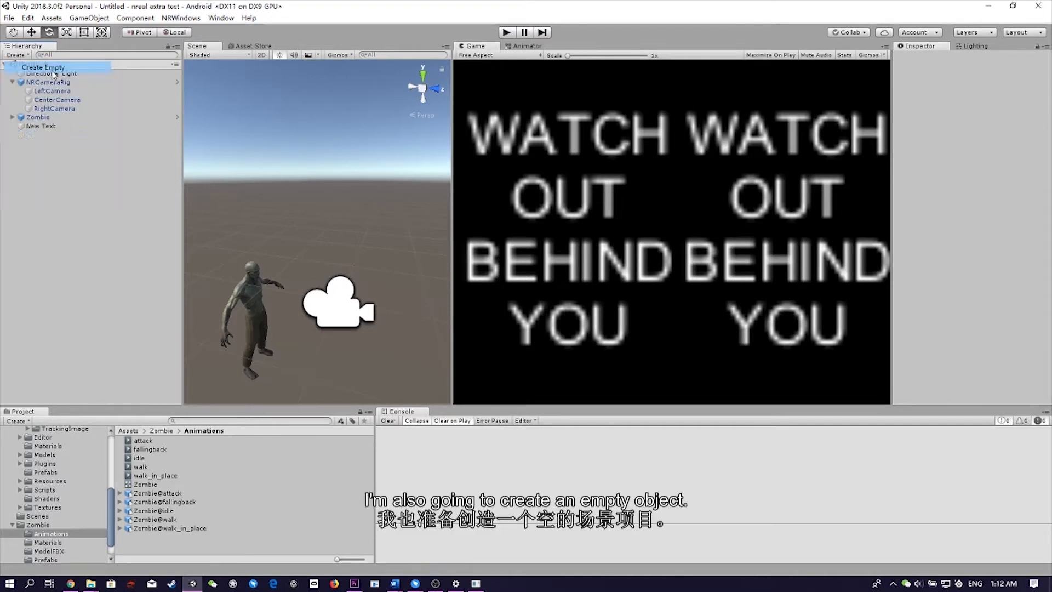
left_click(43, 66)
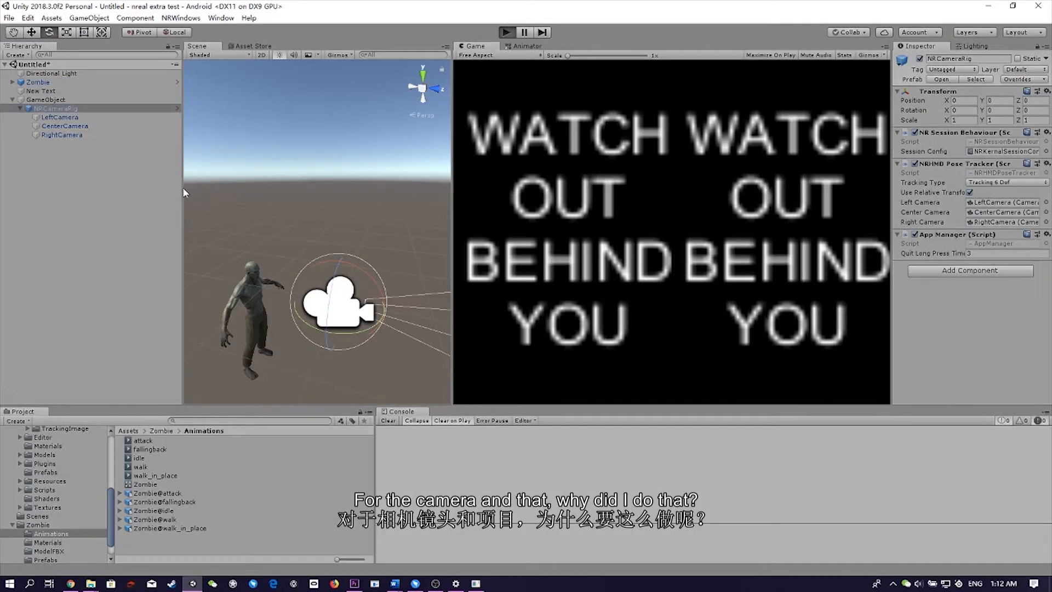
mouse_move(111, 190)
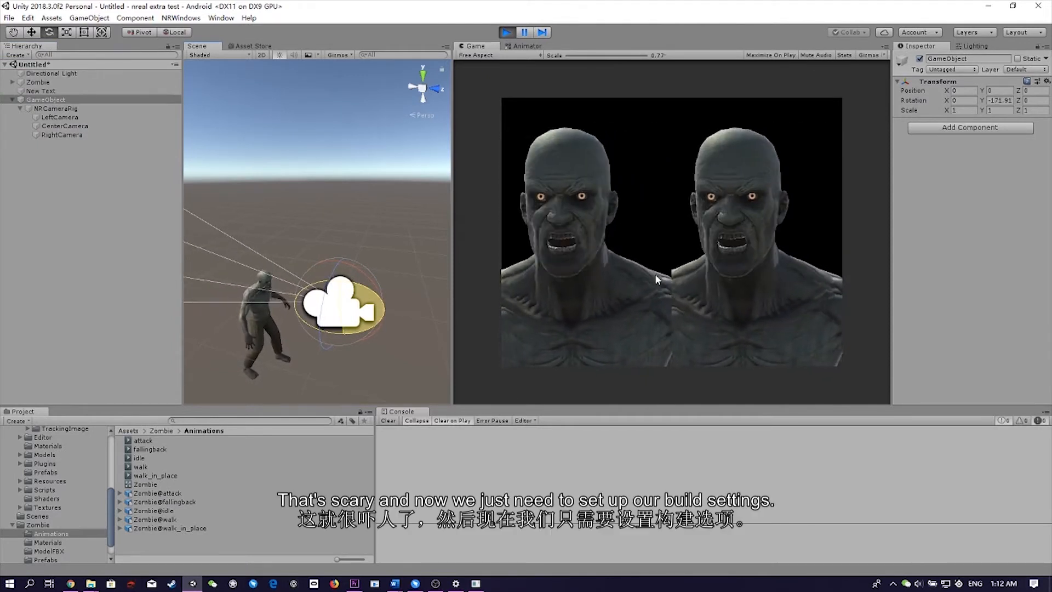
- In File > Build Settings, select Android as the target platform
left_click(9, 17)
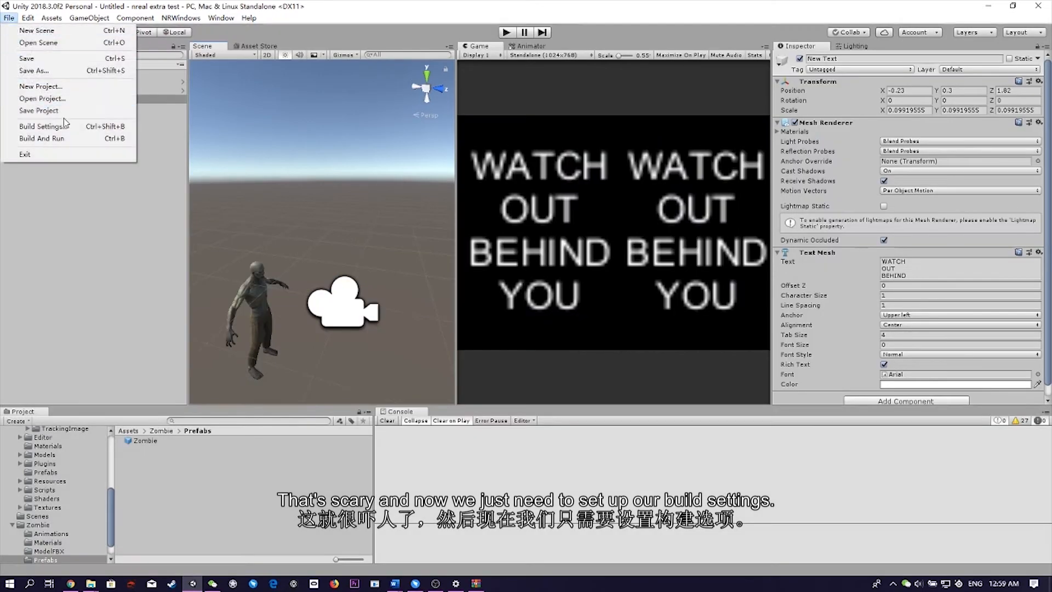
left_click(42, 126)
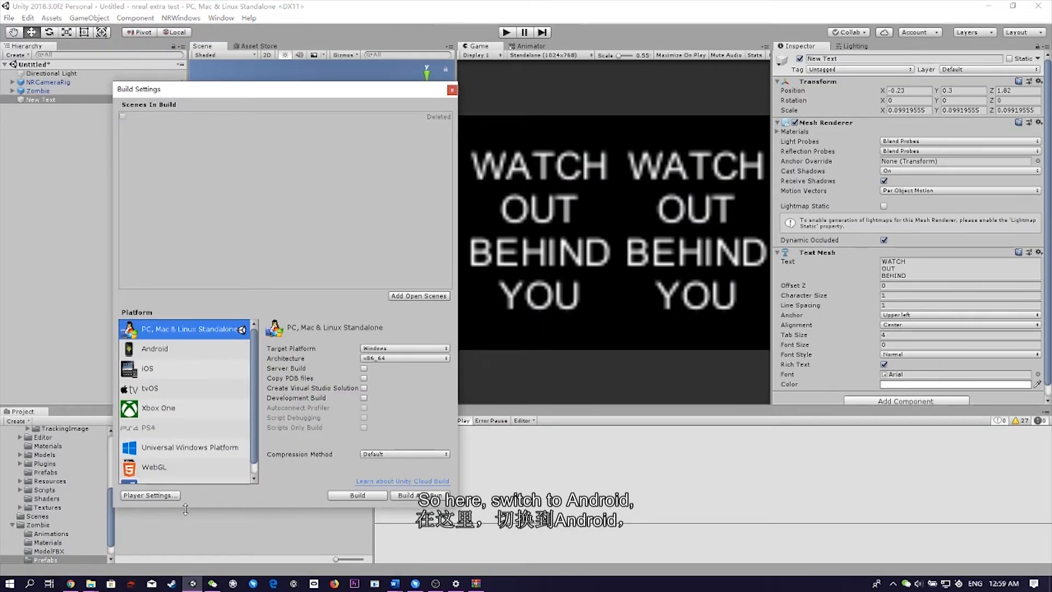
left_click(147, 368)
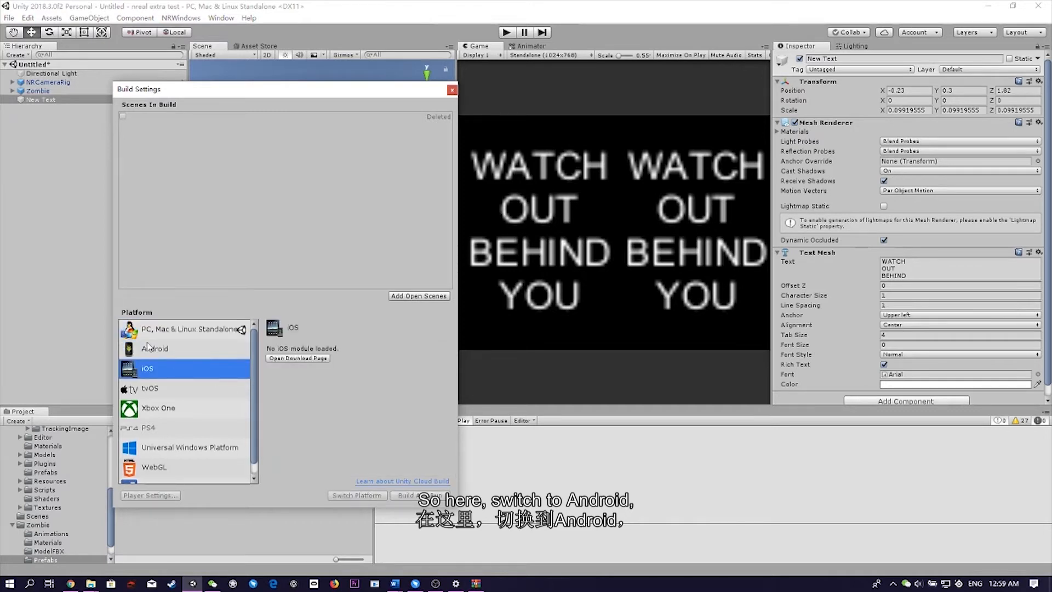
left_click(356, 495)
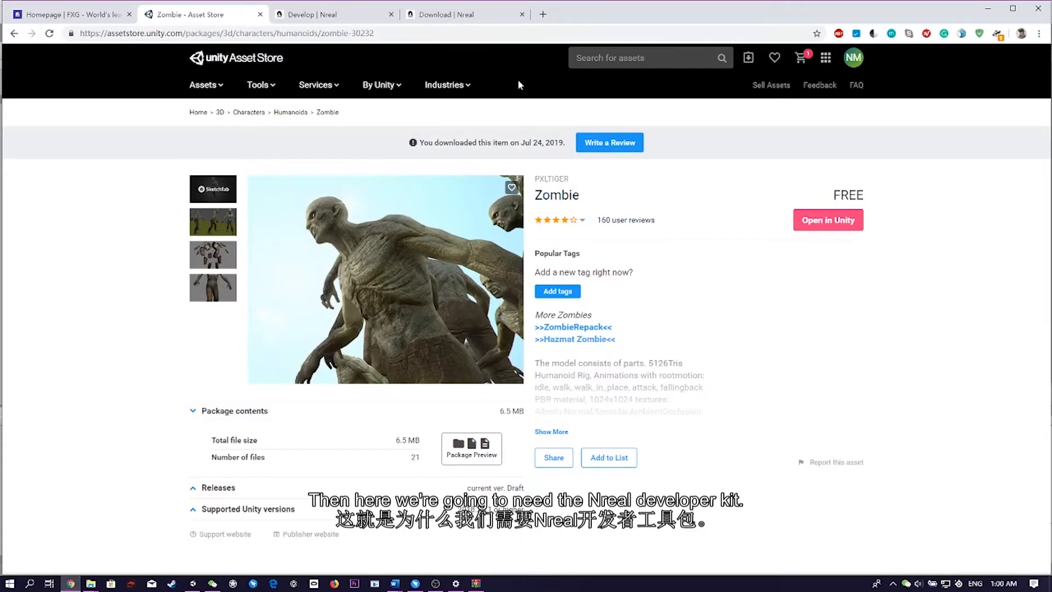
- Bring up the Nreal Android quickstart guide and scroll to its Configure Build Settings table
left_click(332, 14)
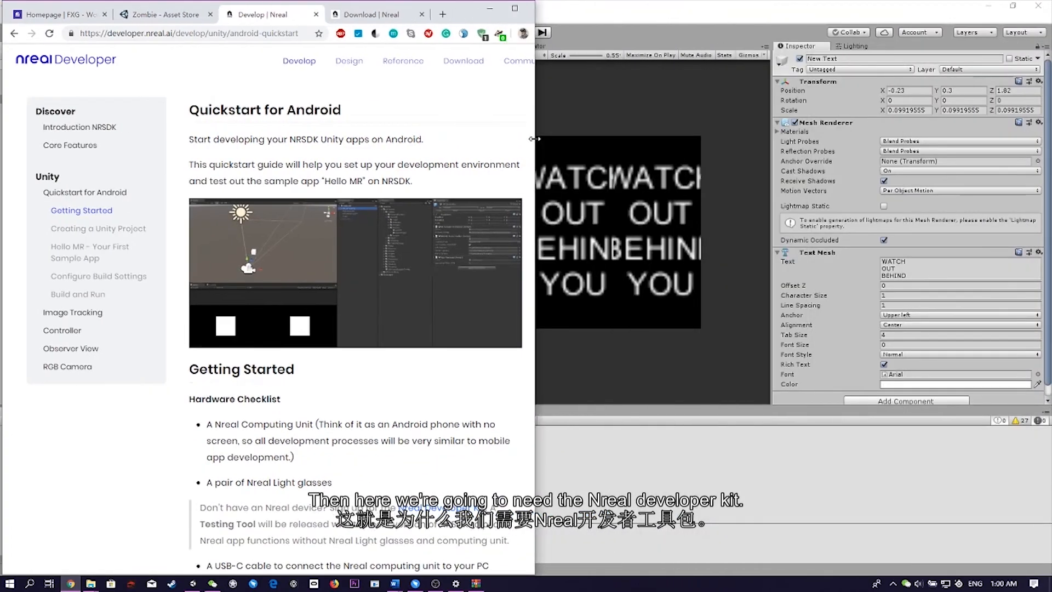
scroll("down", 3)
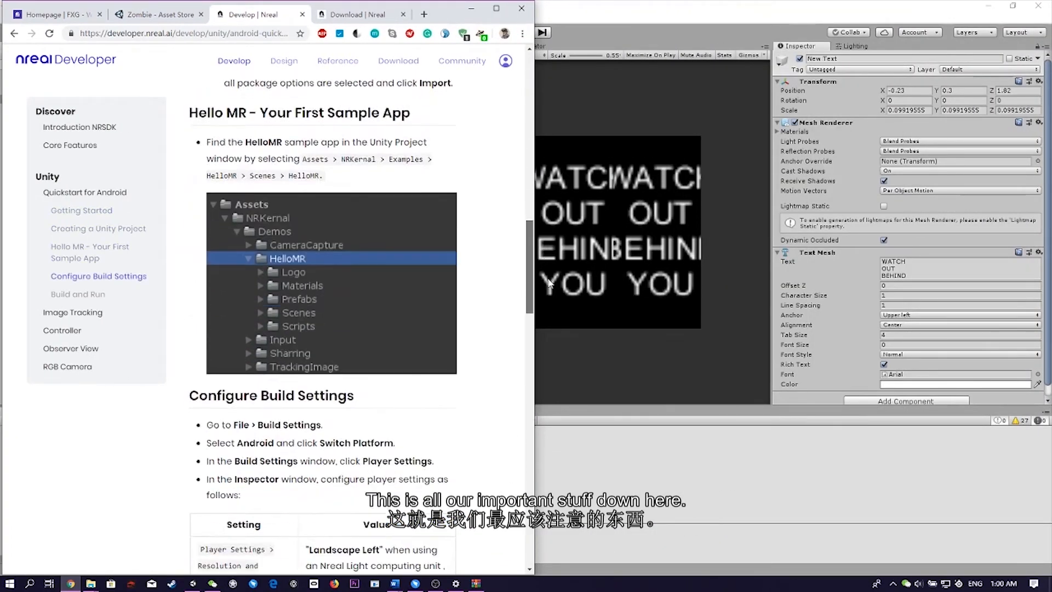
scroll("down", 3)
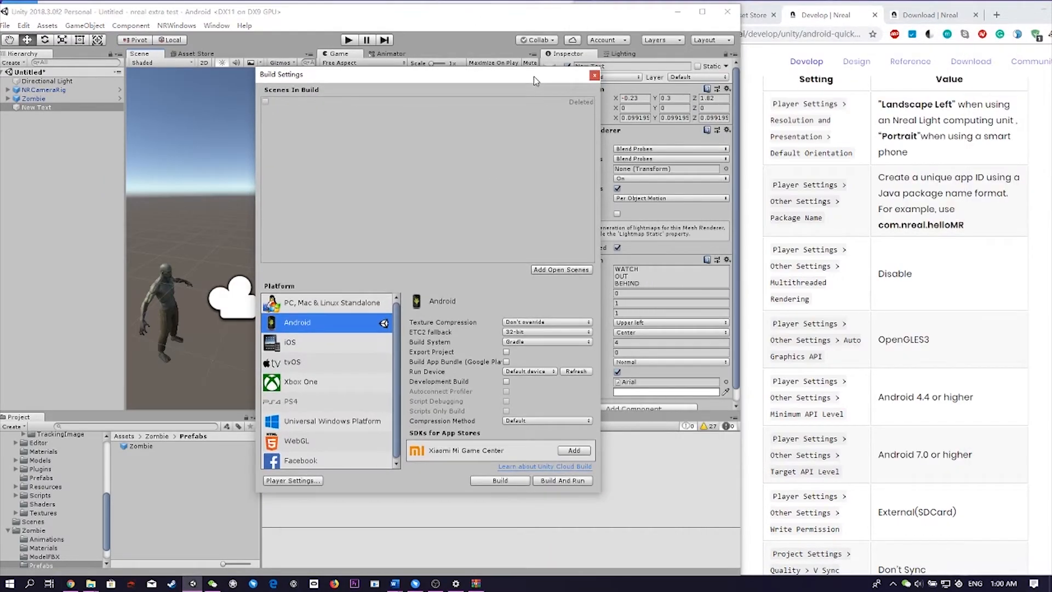
- In Android Player Settings, rename the product to 'Behind AR' under company FXG, then move down to Other Settings
left_click(291, 480)
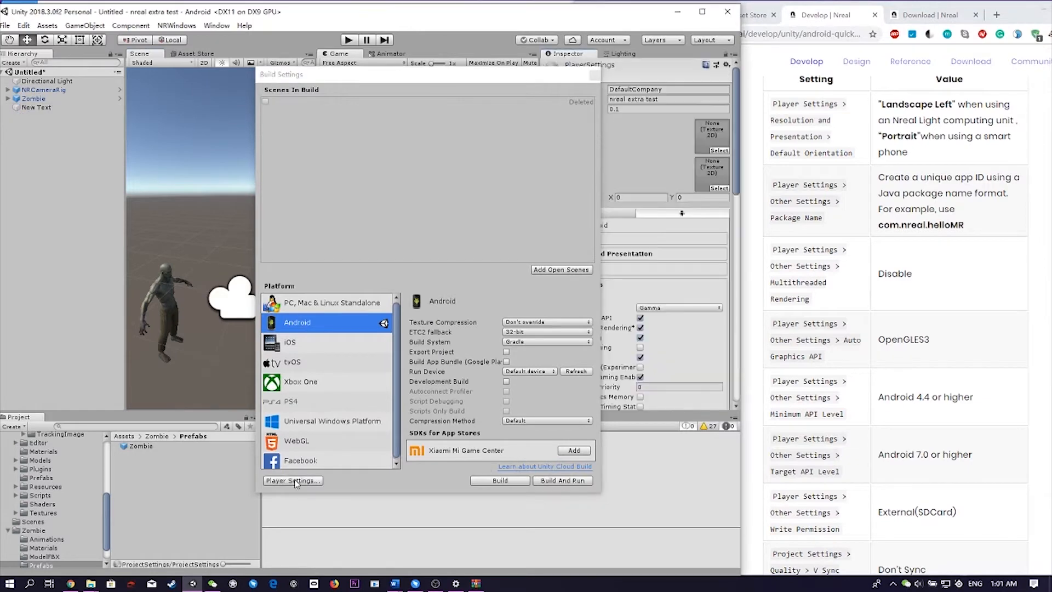
left_click(291, 480)
type("FXG")
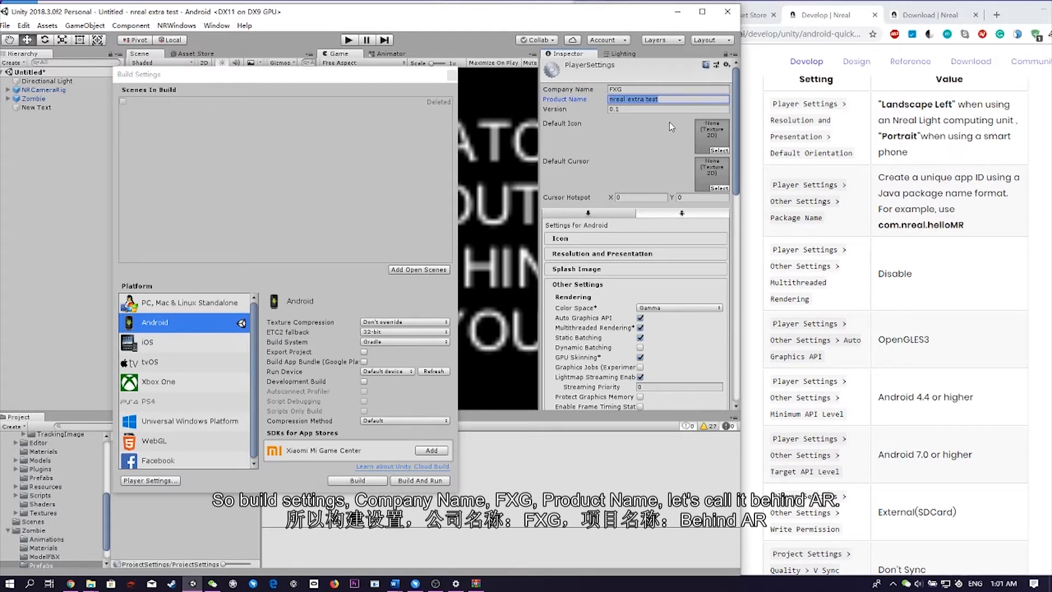
type("BEHUN")
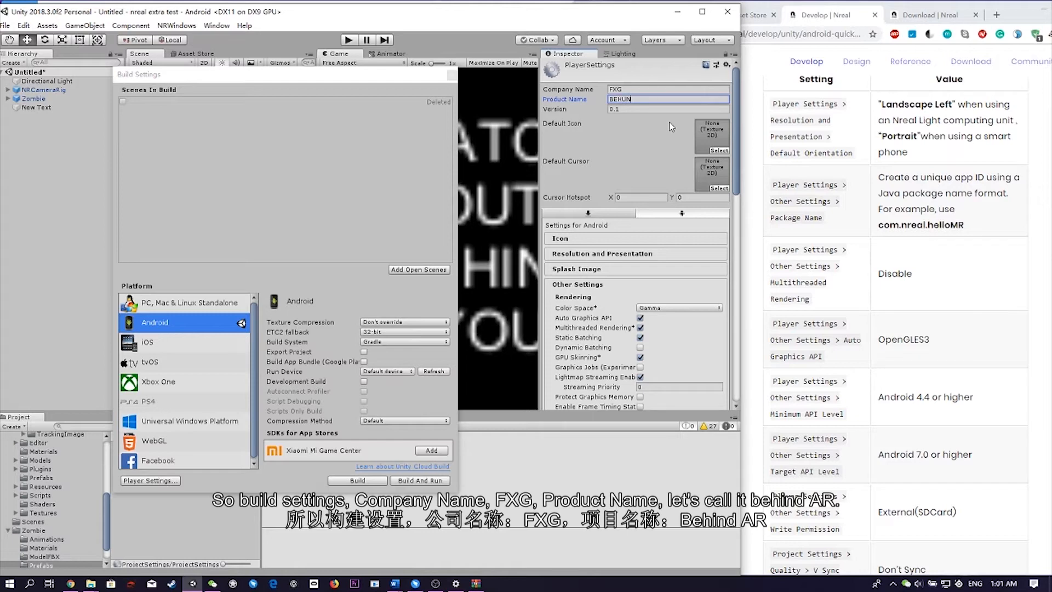
type("Behind A")
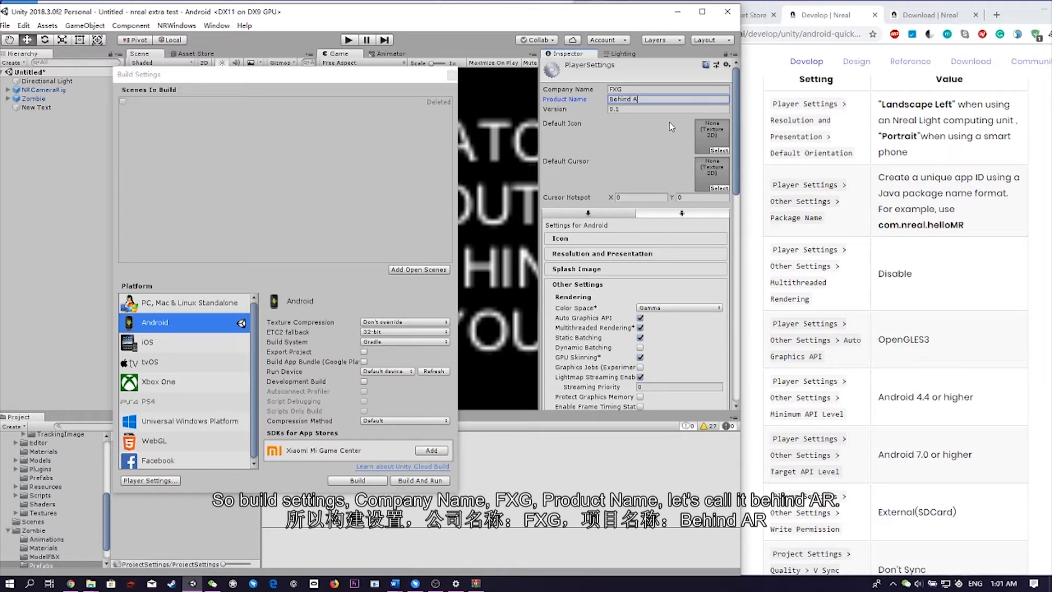
scroll("down", 3)
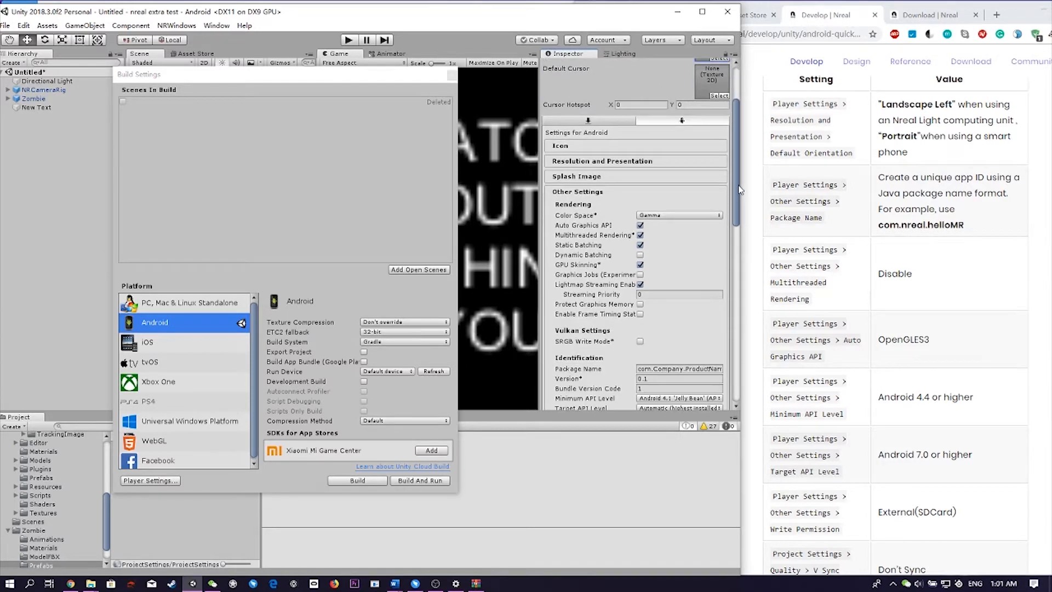
scroll("down", 3)
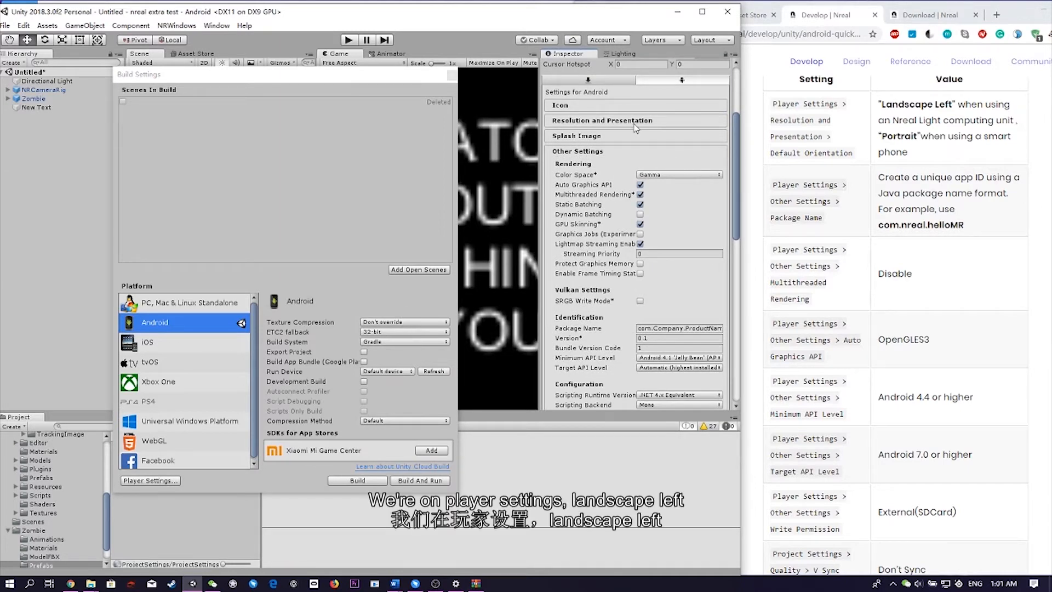
- Under Resolution and Presentation, set Default Orientation to Landscape Left
left_click(601, 121)
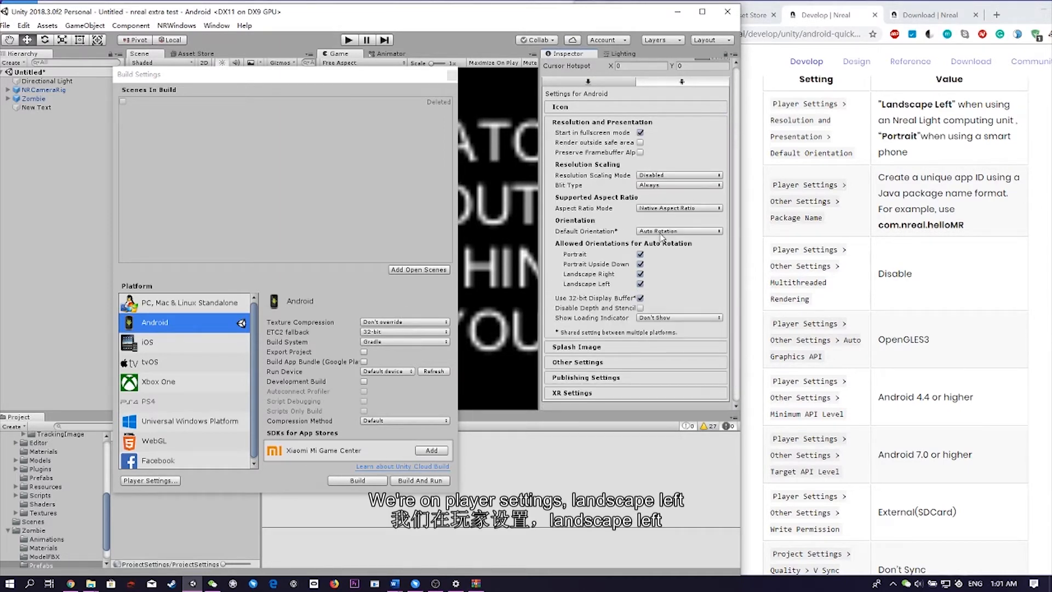
left_click(677, 231)
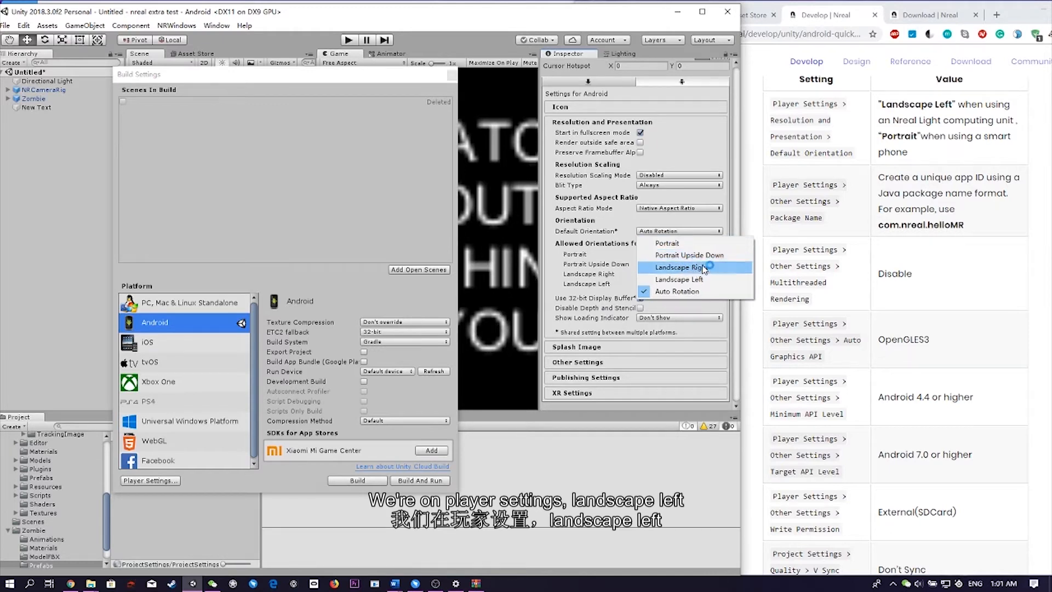
mouse_move(711, 279)
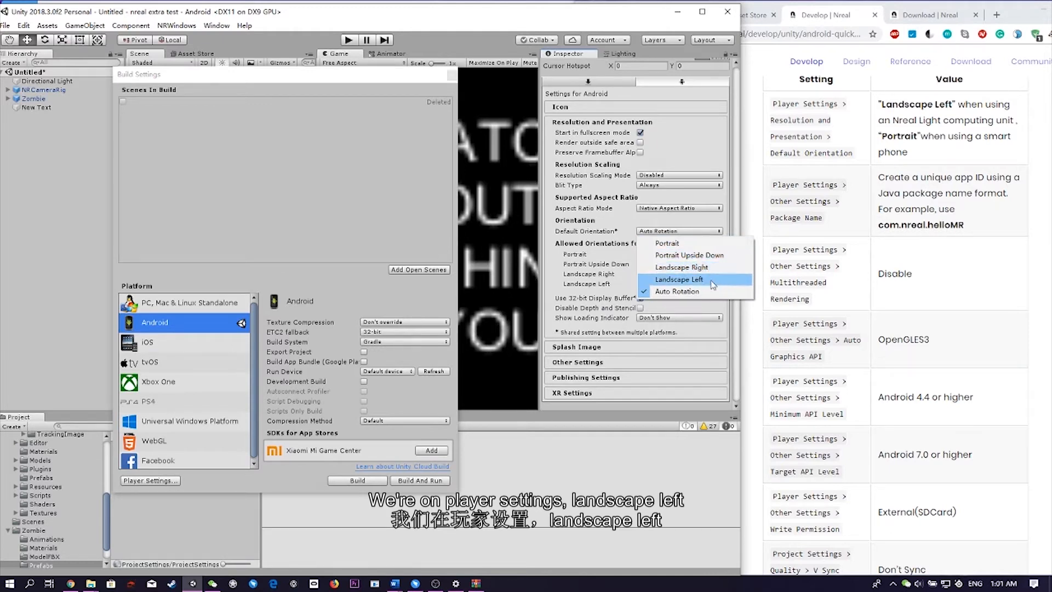
left_click(678, 279)
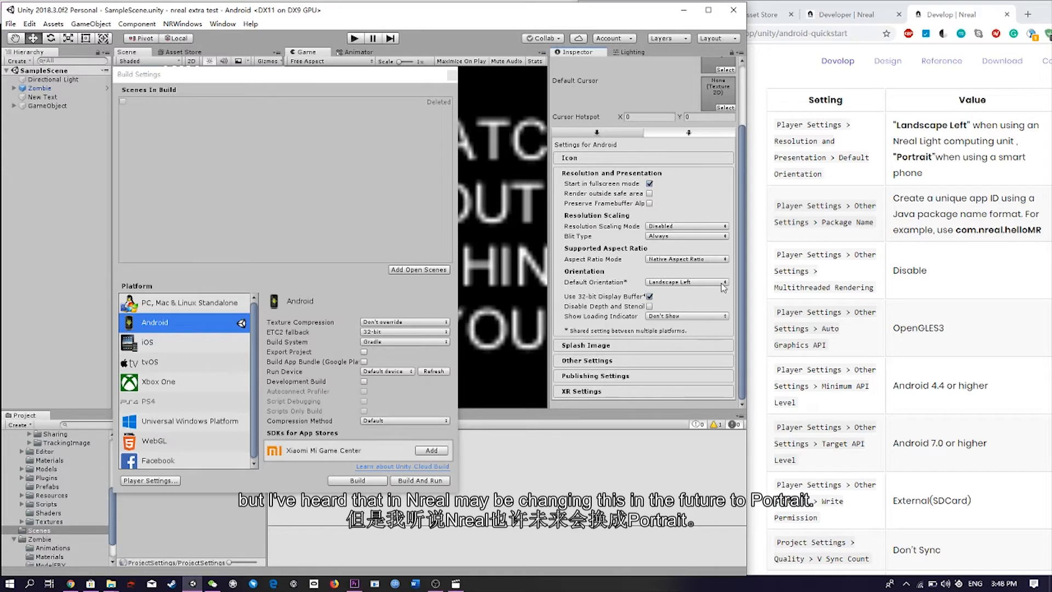
left_click(683, 281)
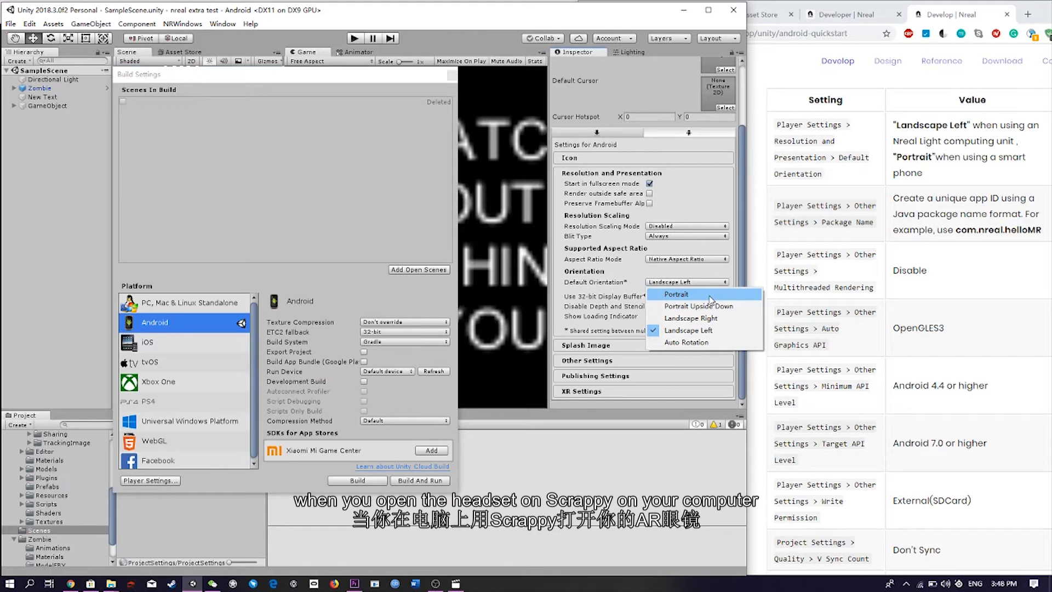
mouse_move(676, 293)
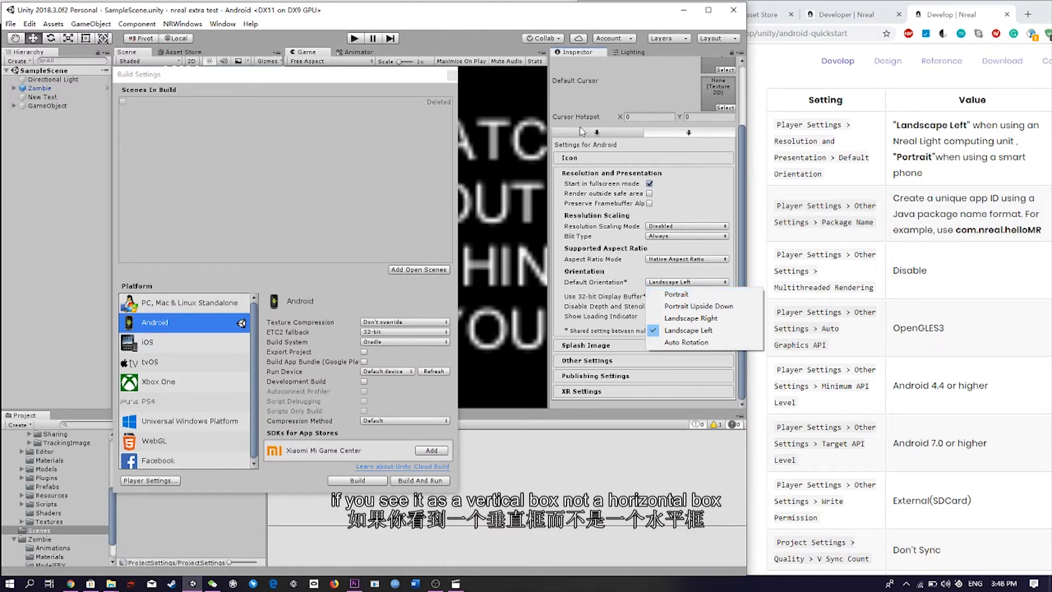
mouse_move(547, 549)
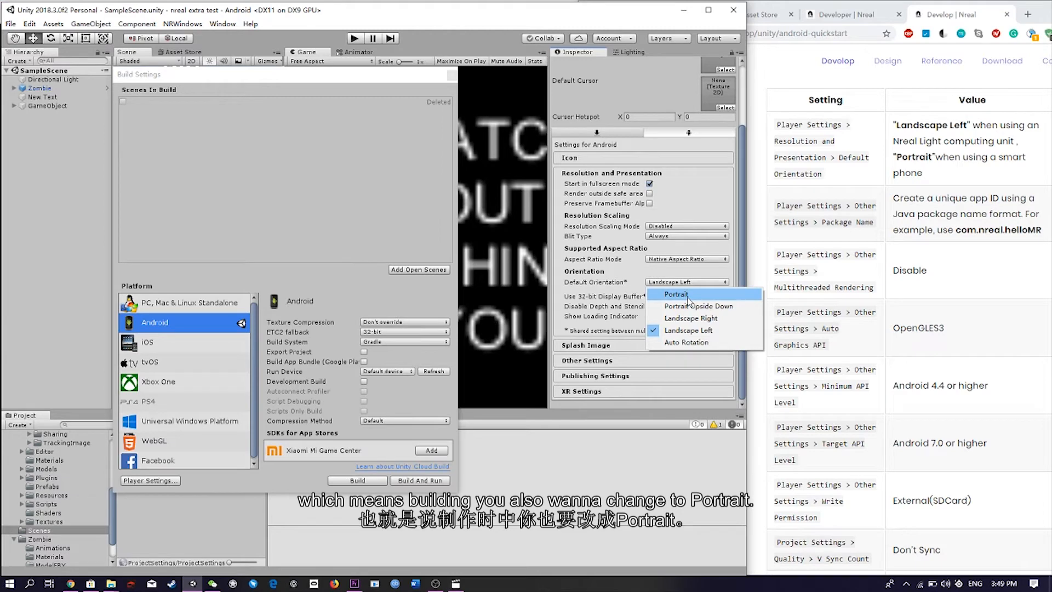
left_click(688, 329)
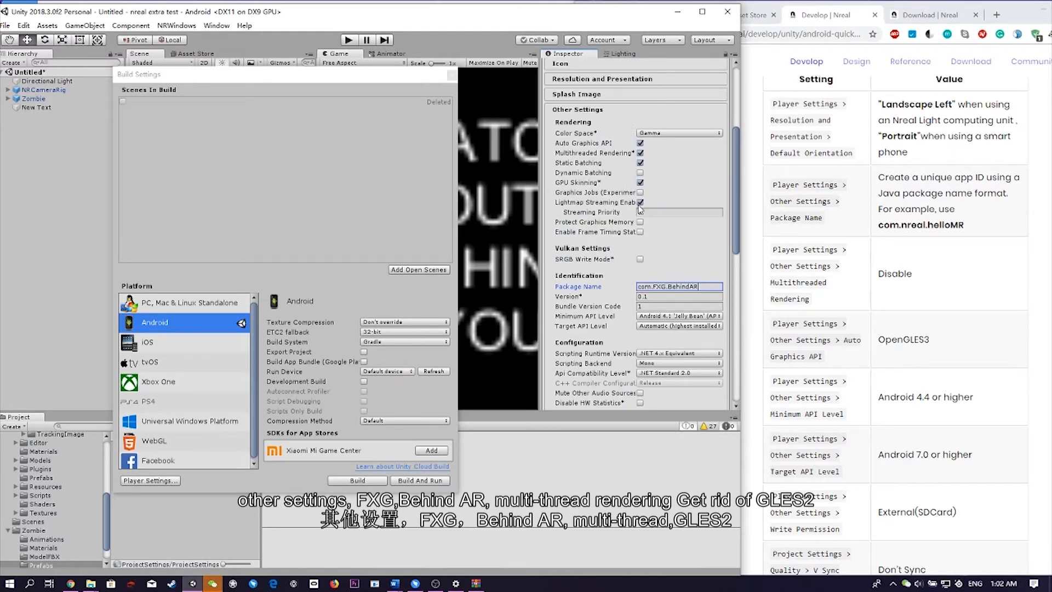
- Turn off Multithreaded Rendering and Auto Graphics API so only OpenGLES3 remains
left_click(640, 152)
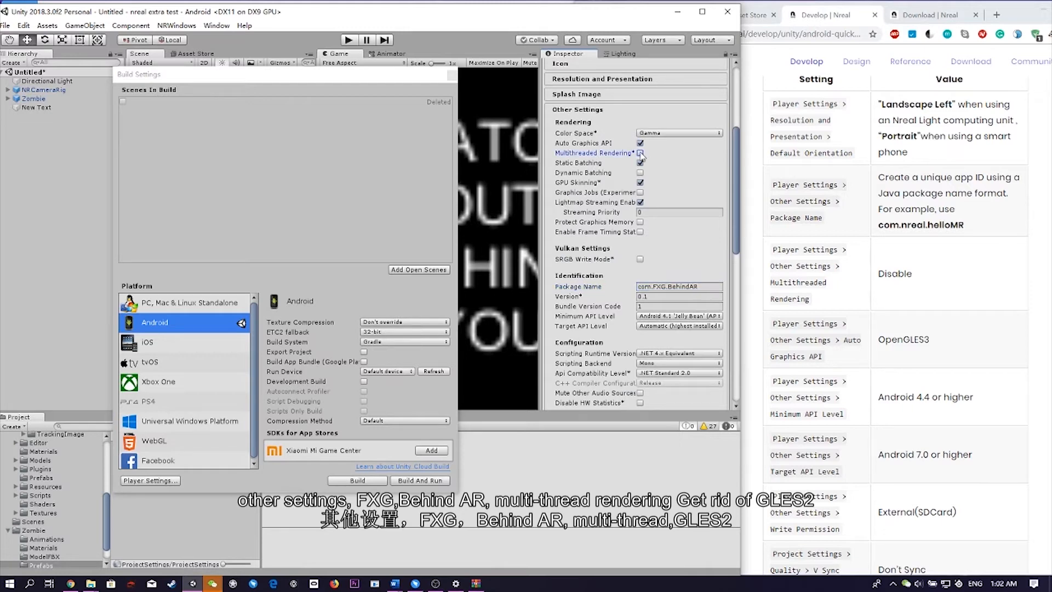
left_click(640, 142)
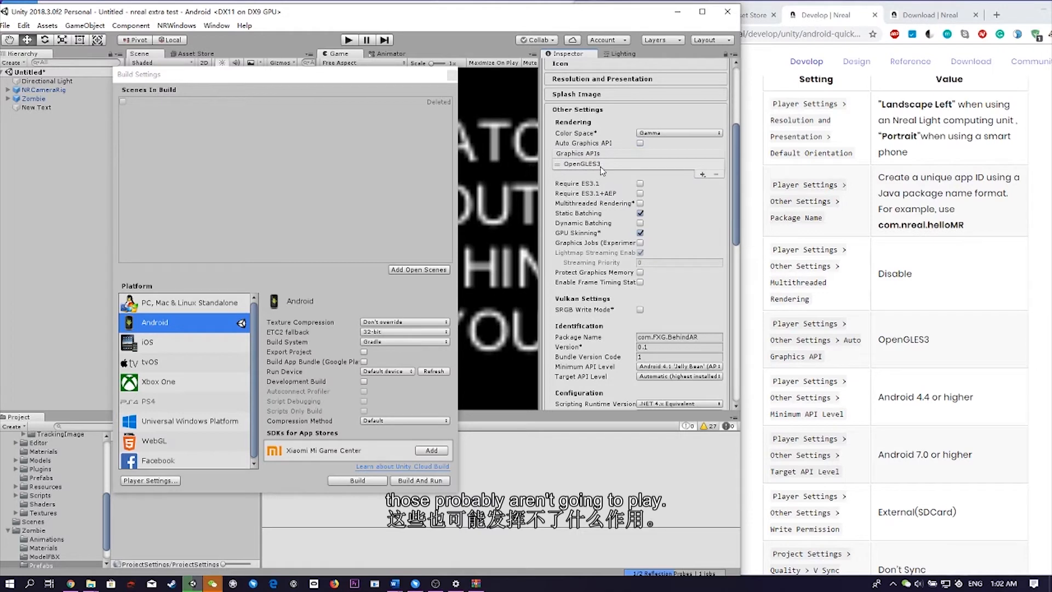
mouse_move(703, 203)
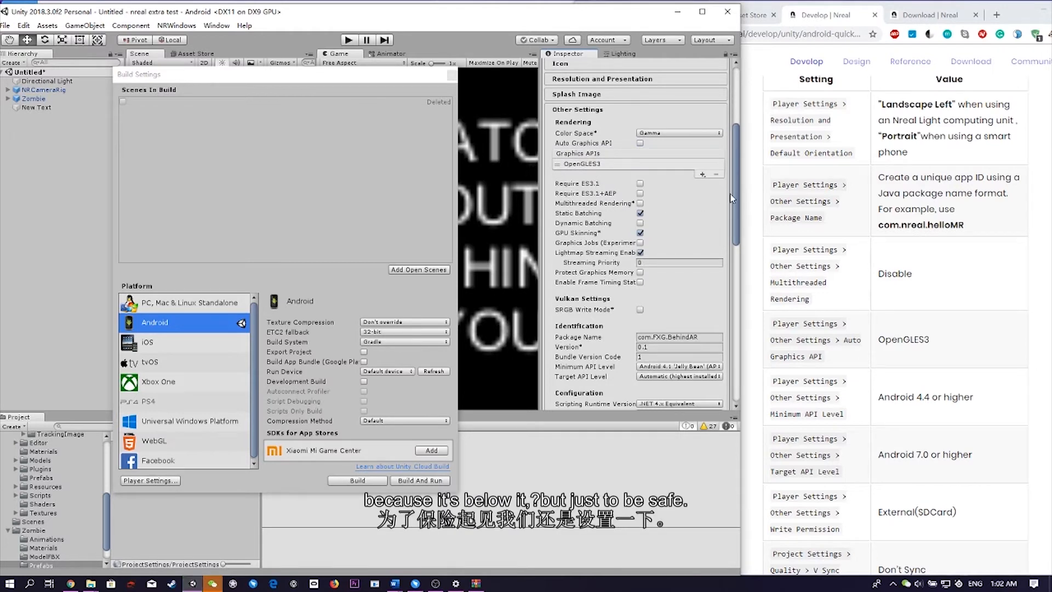
scroll("down", 3)
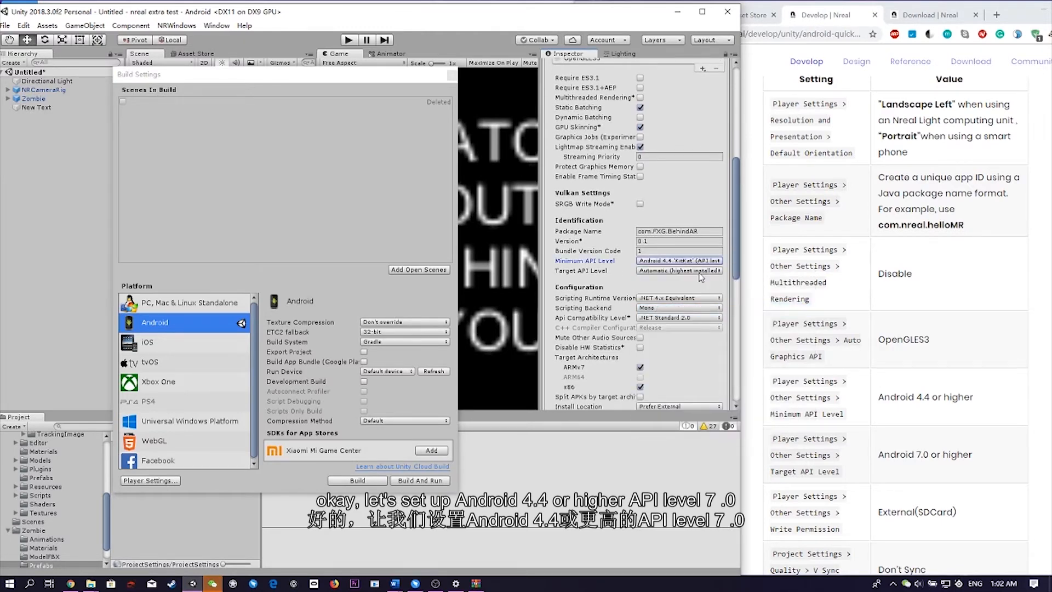
- Set Target API Level to Android 7.0 Nougat (API 24) and Write Permission to External (SDCard)
left_click(679, 261)
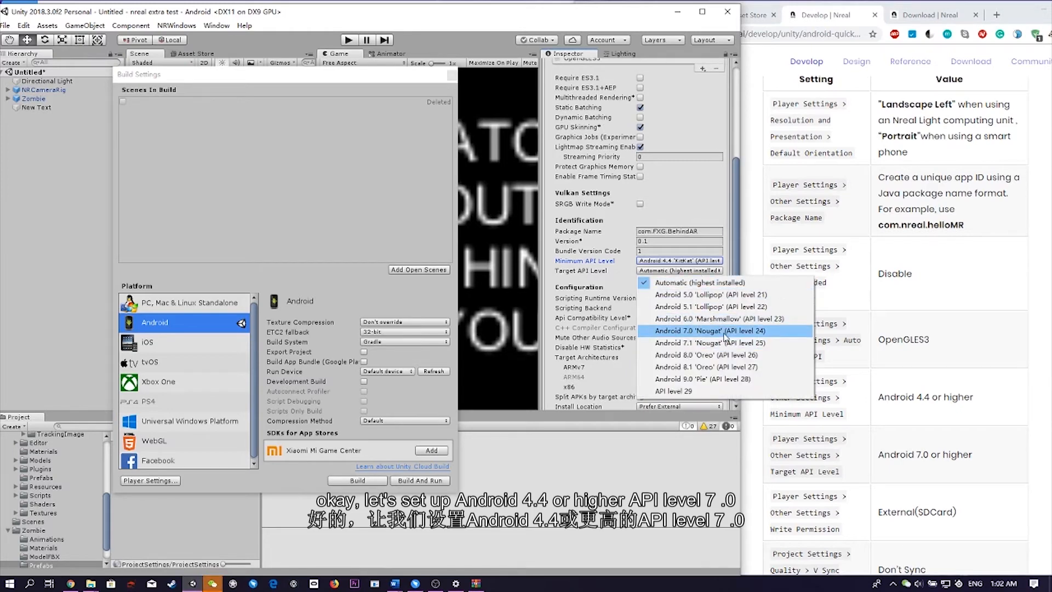
left_click(708, 330)
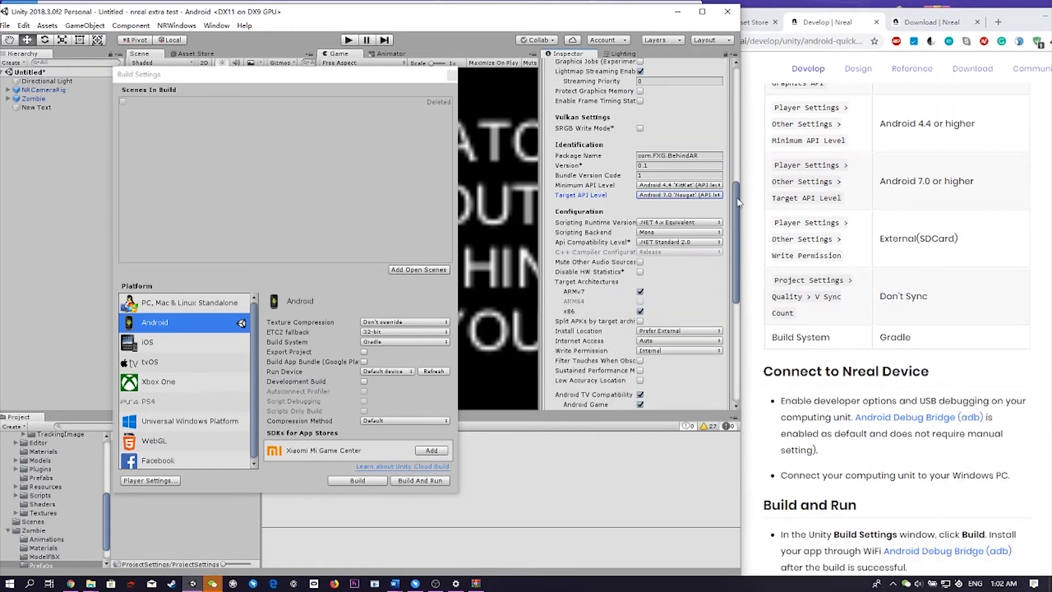
left_click(677, 214)
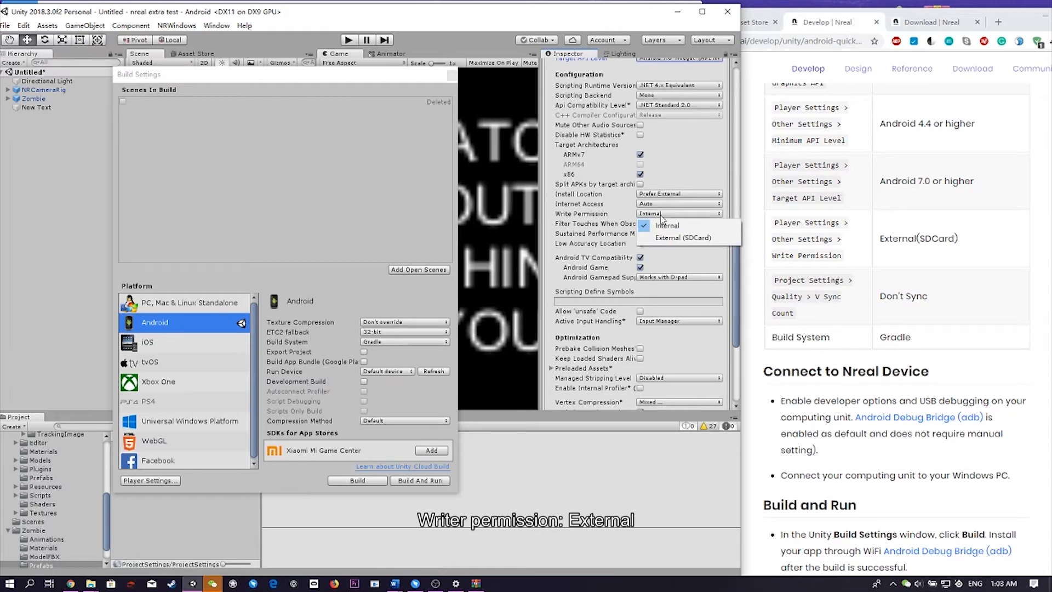
left_click(682, 238)
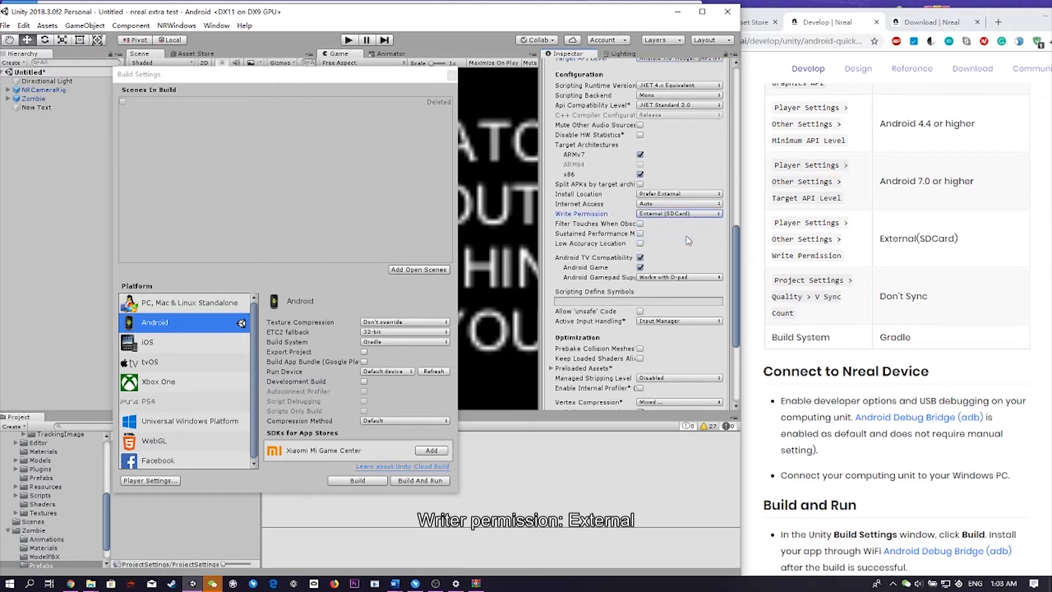
left_click(29, 25)
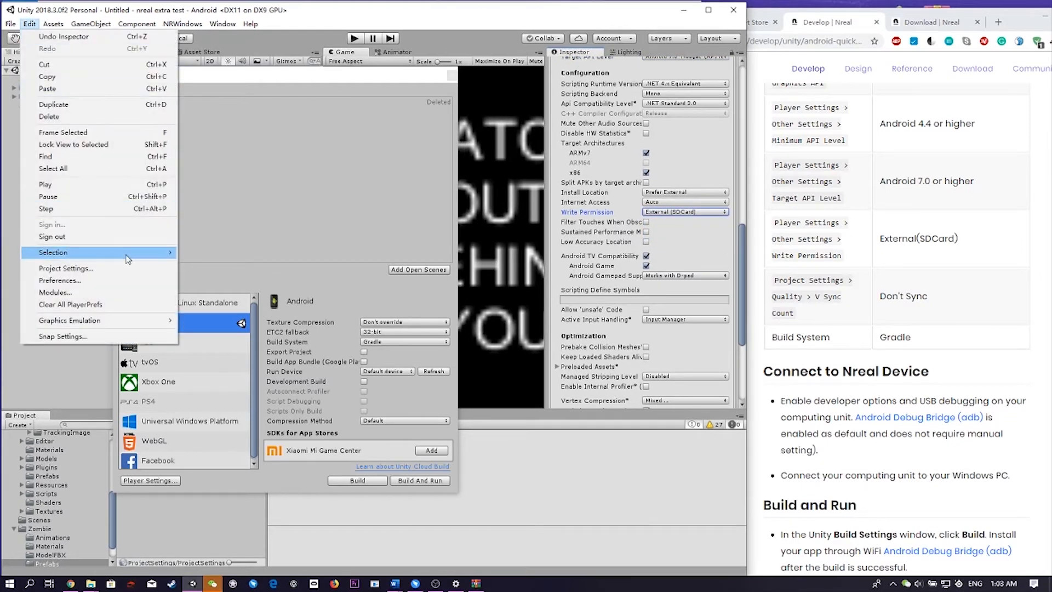
left_click(65, 269)
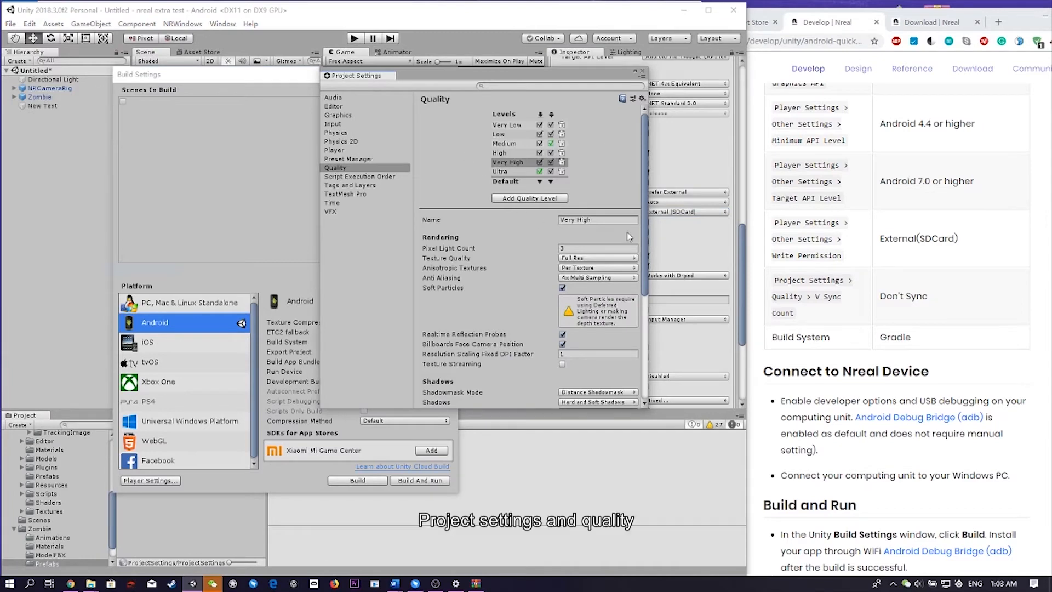
mouse_move(648, 222)
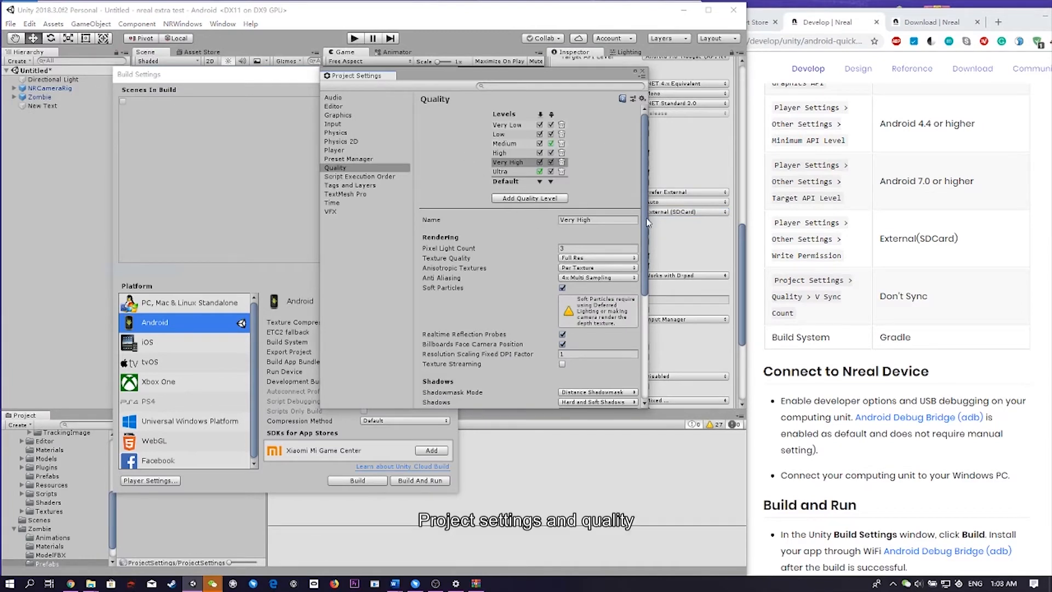
scroll("down", 3)
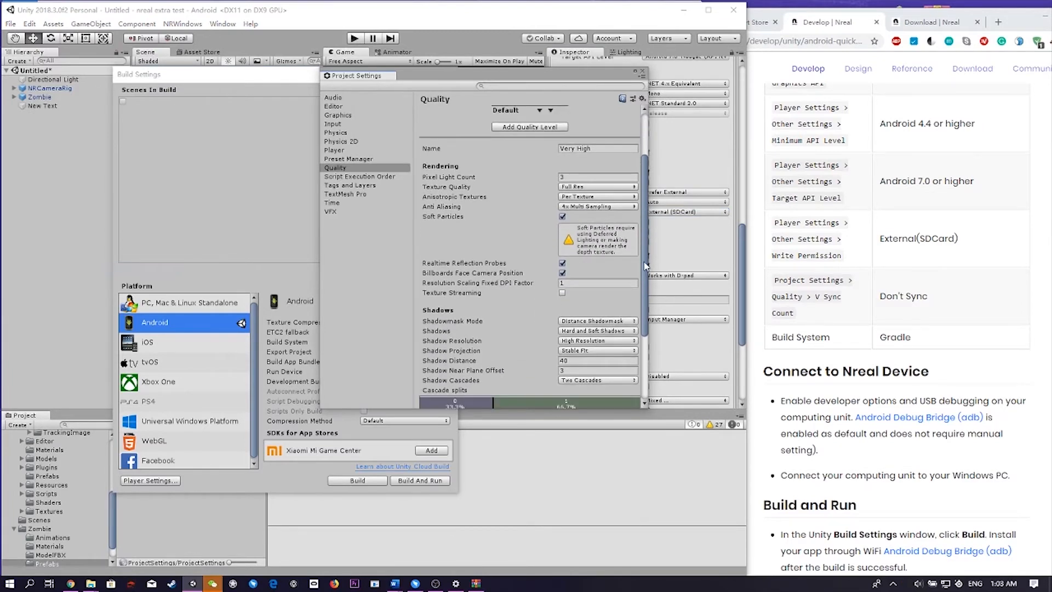
scroll("down", 3)
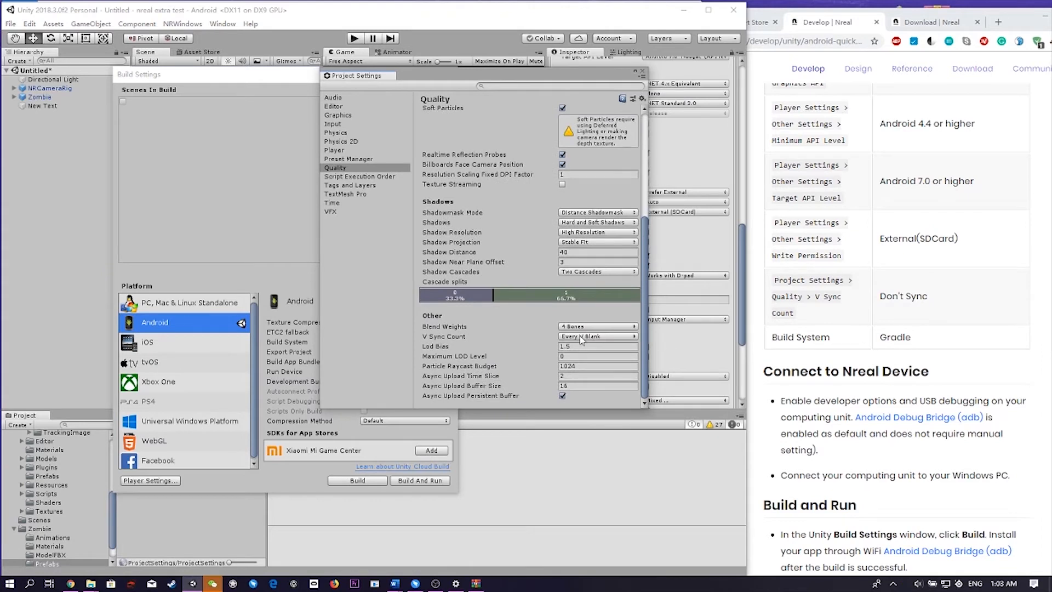
left_click(596, 337)
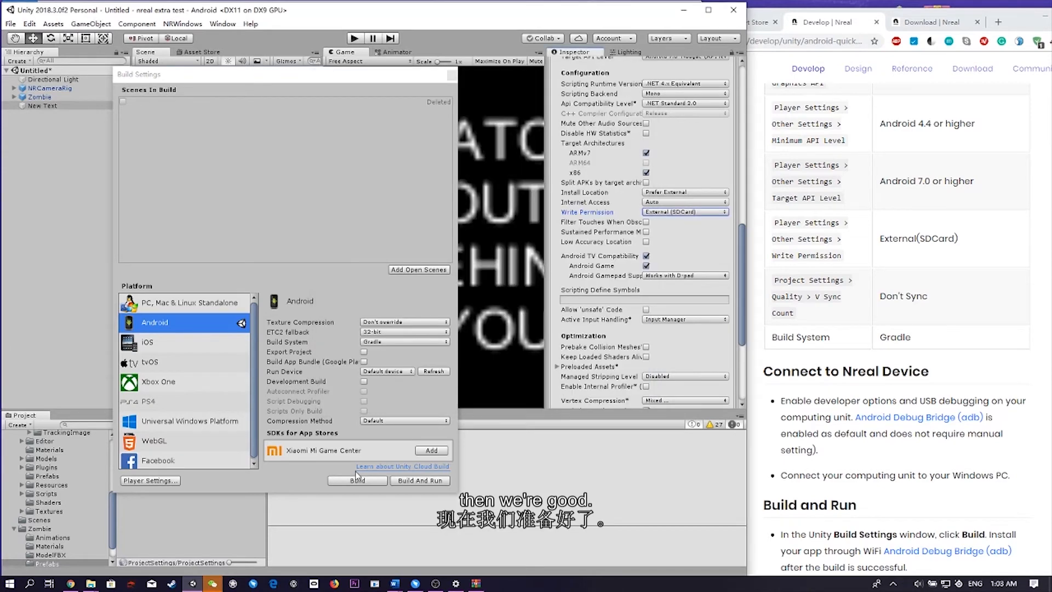
- Build the Android APK, saving it as 'Behind AR 0.1'
left_click(357, 480)
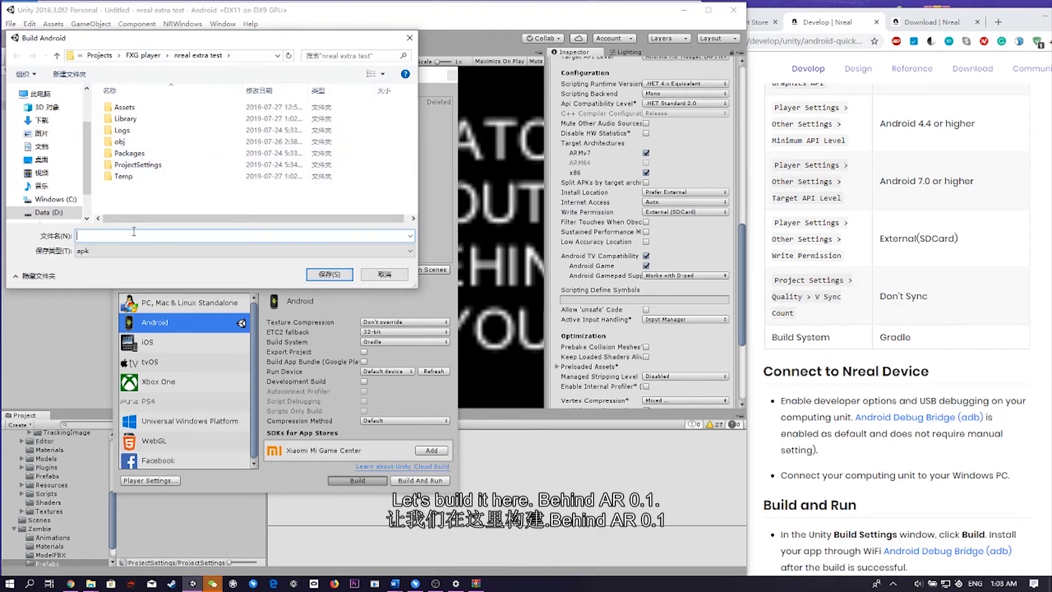
type("Behind AR 0.1")
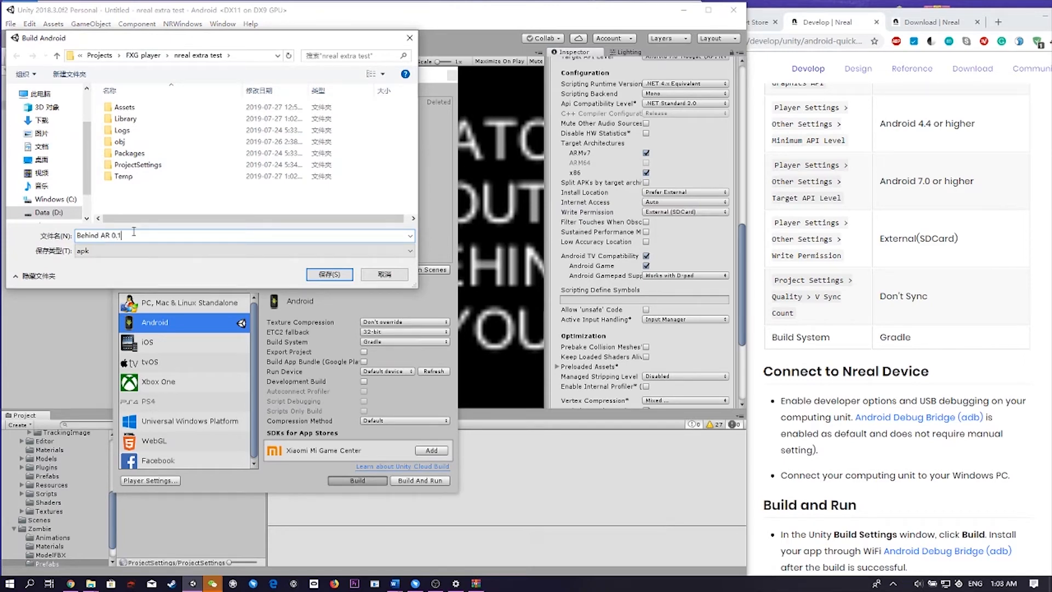
left_click(327, 274)
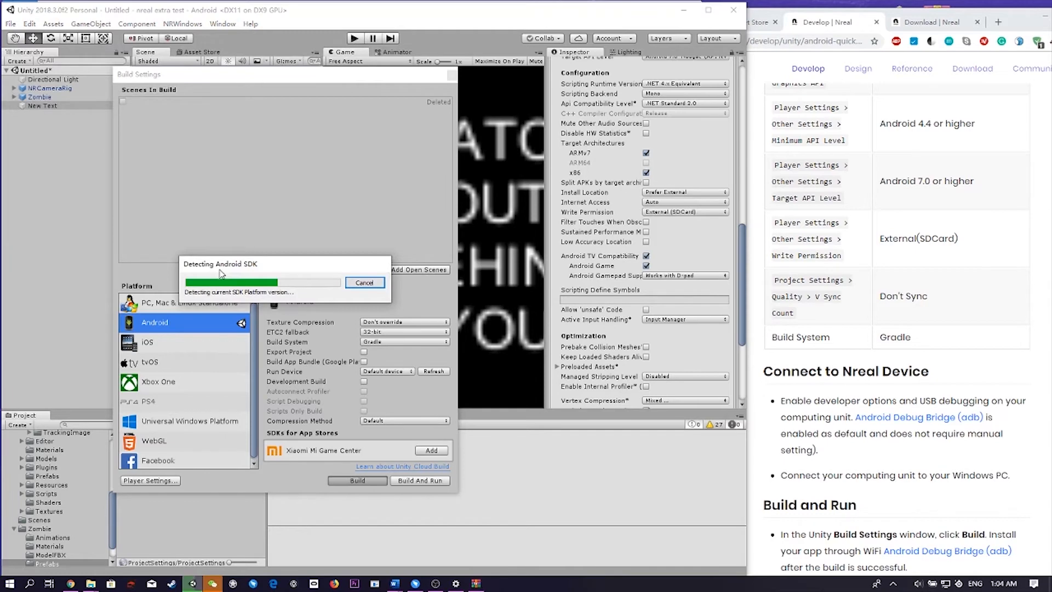